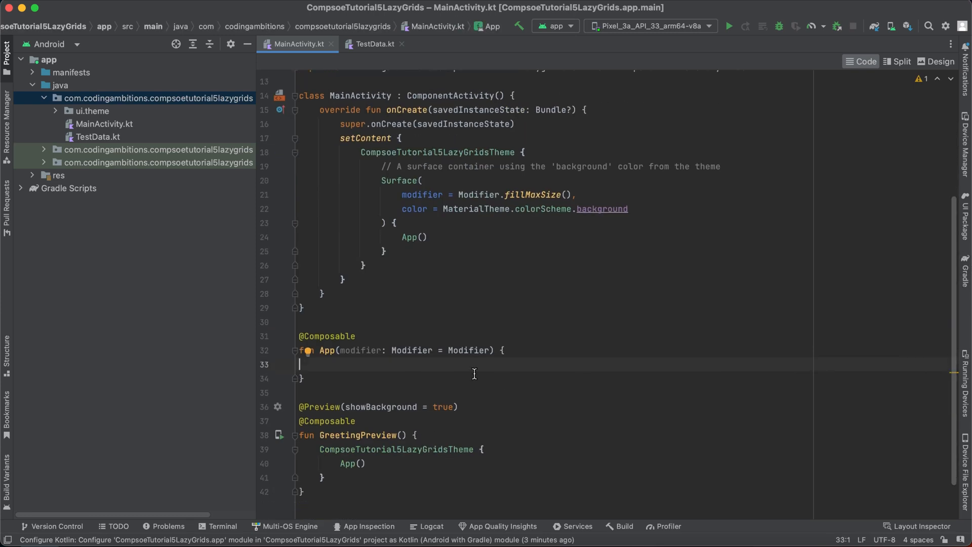
mouse_move(457, 325)
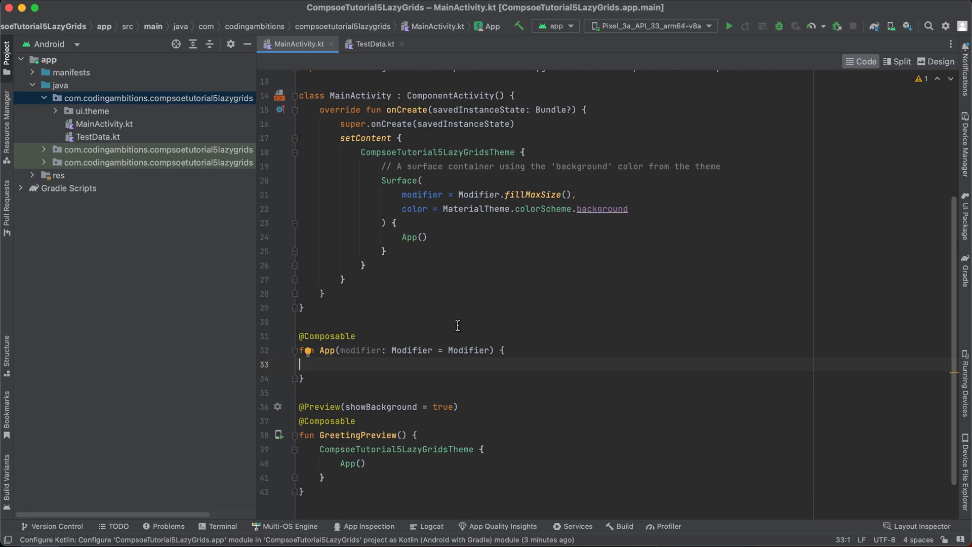
- Add Column(modifier = Modifier.wrapContentHeight()) { } to the App function body
left_click_drag(298, 336, 304, 379)
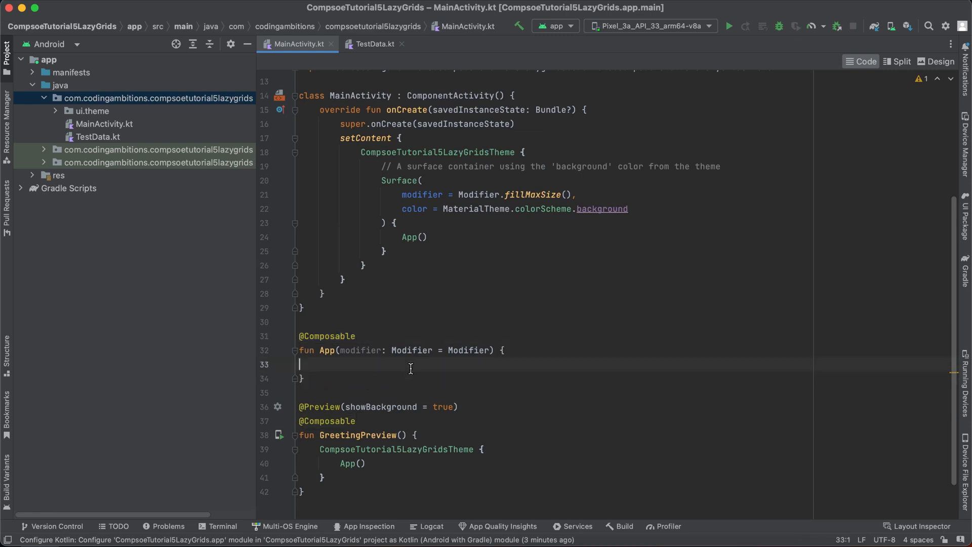
double_click(470, 349)
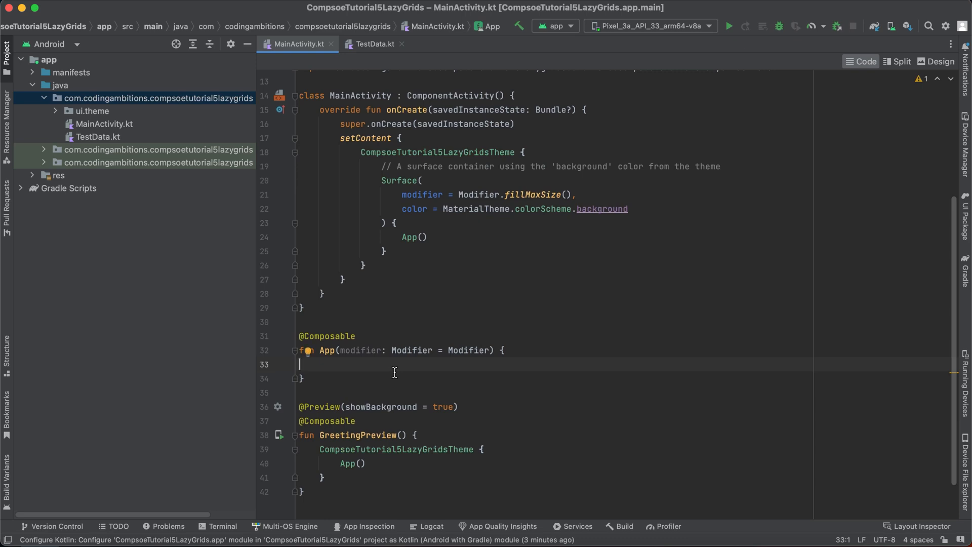
type("Column() {")
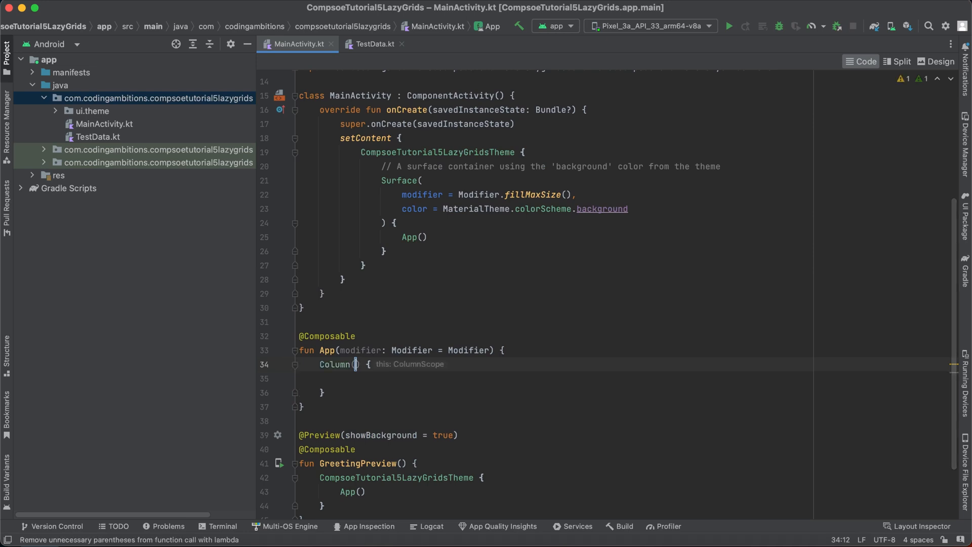
type("modifier =")
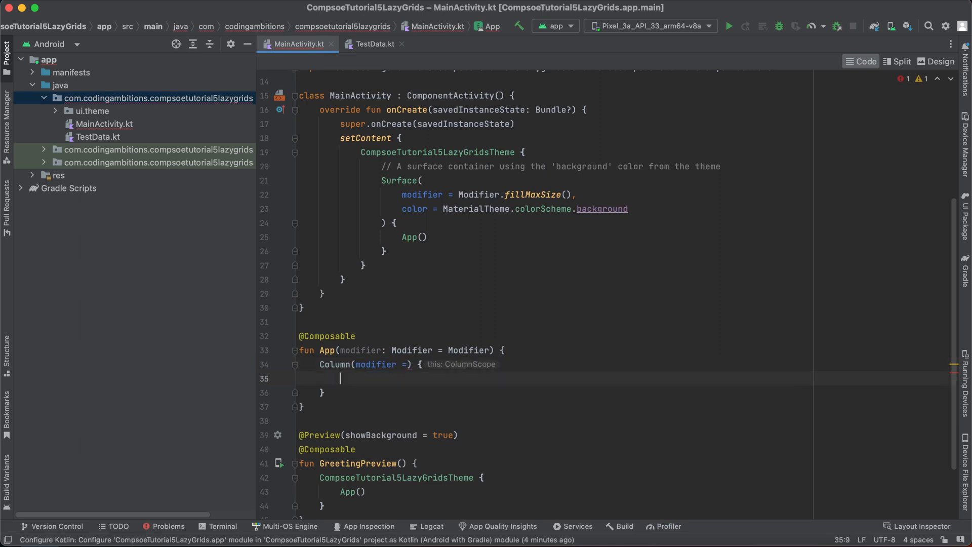
type("Modifier.")
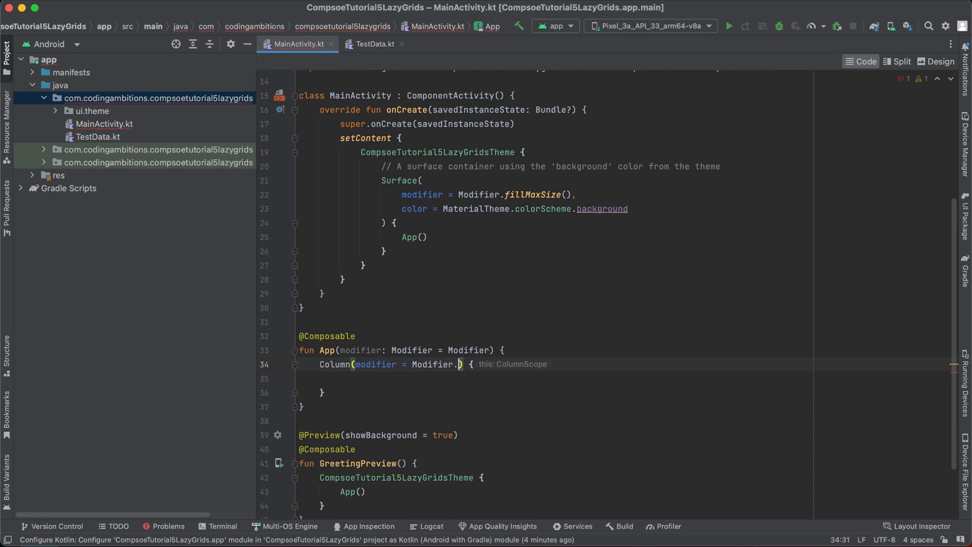
type("w")
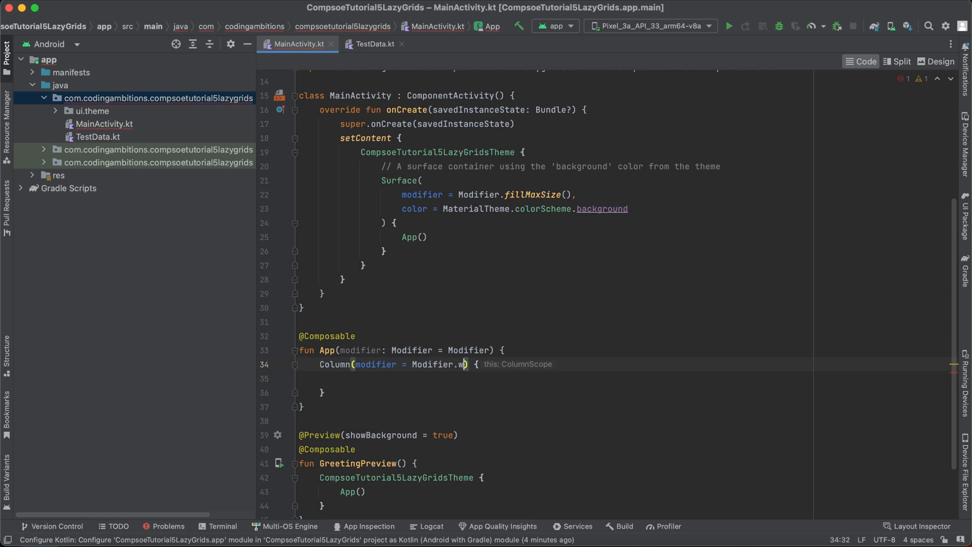
type("rapContentHeight(")
left_click(623, 379)
type("L")
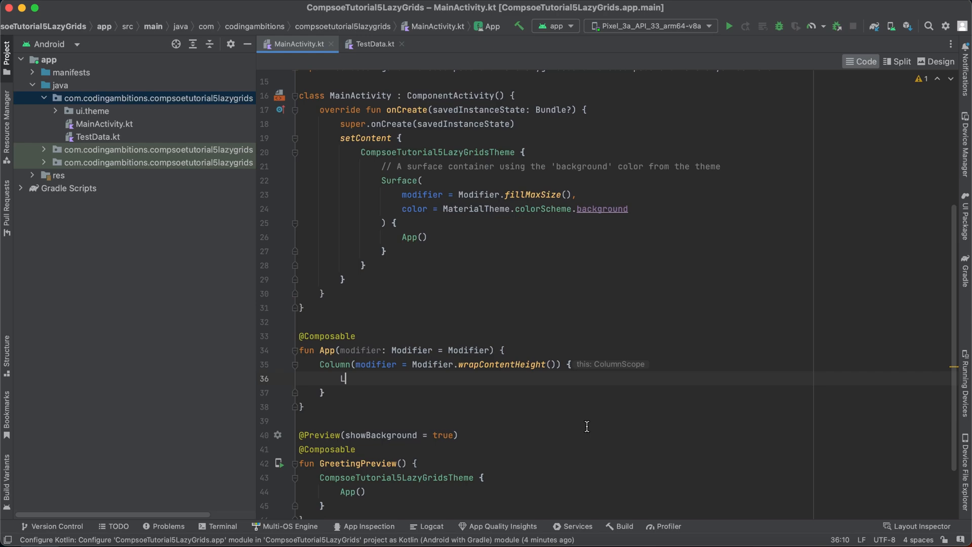
- Add LazyVerticalGrid(columns = GridCells.Fixed(3)) inside the Column and start an items() call
type("azy")
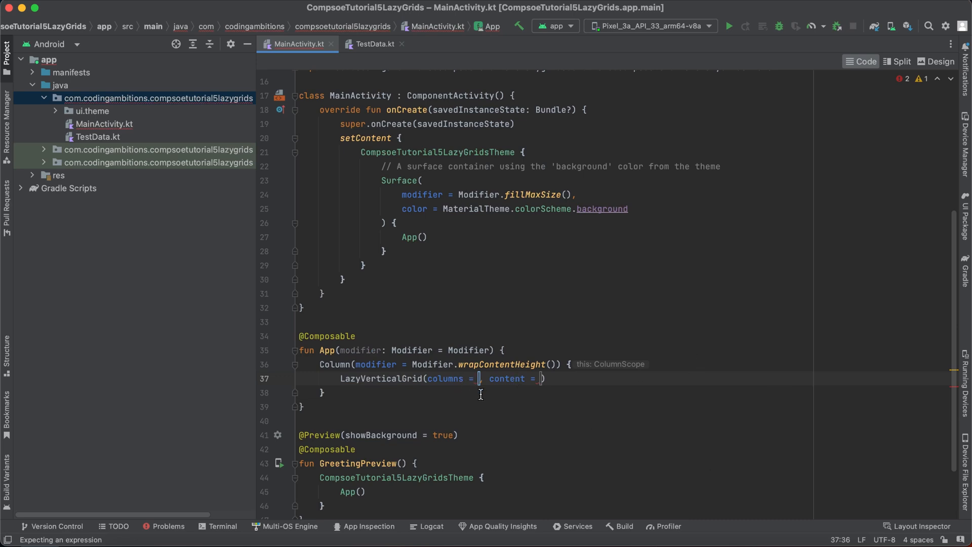
mouse_move(698, 393)
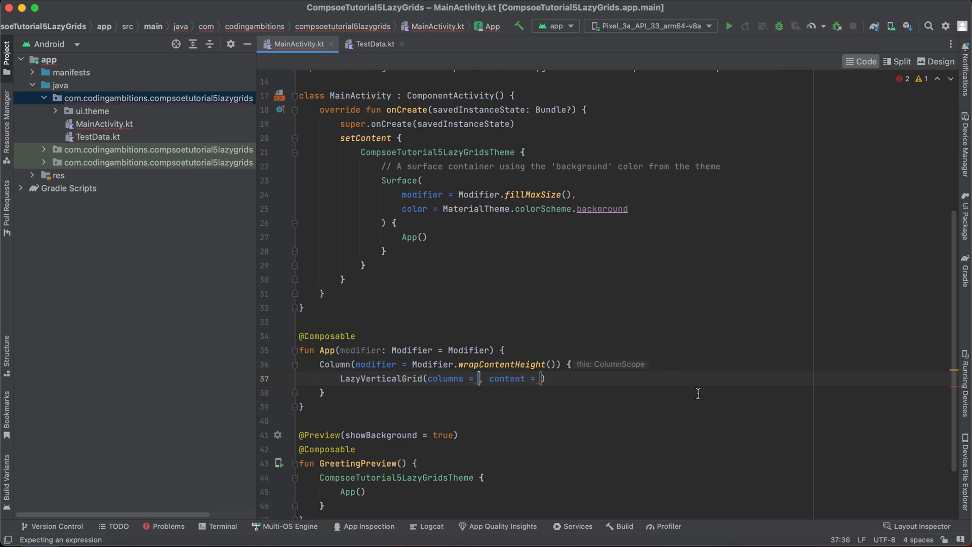
mouse_move(400, 414)
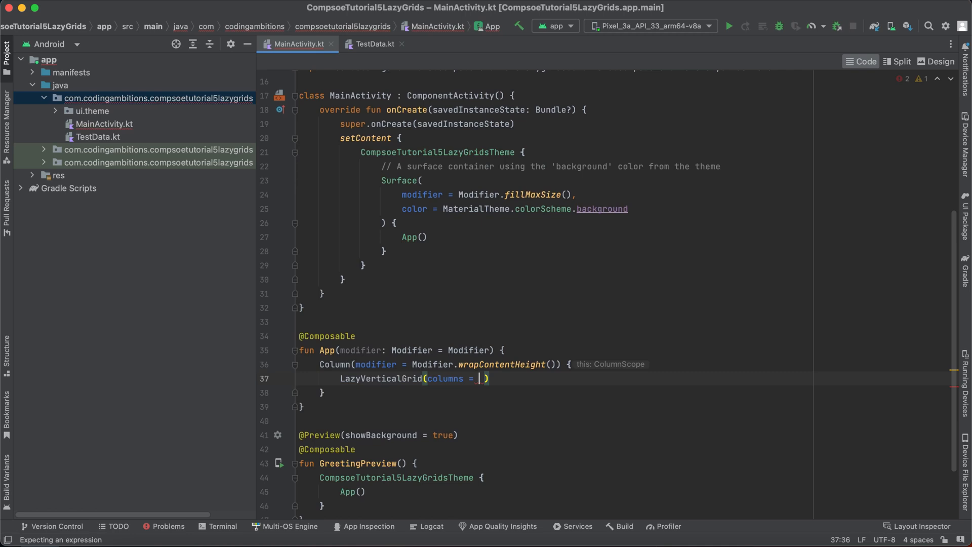
double_click(444, 379)
type("GridCells.Fixed")
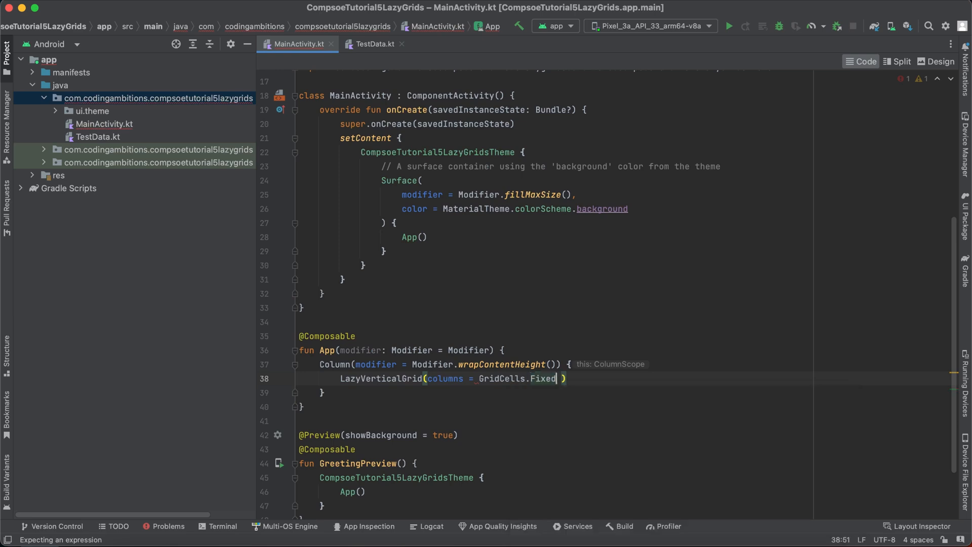
type("(3")
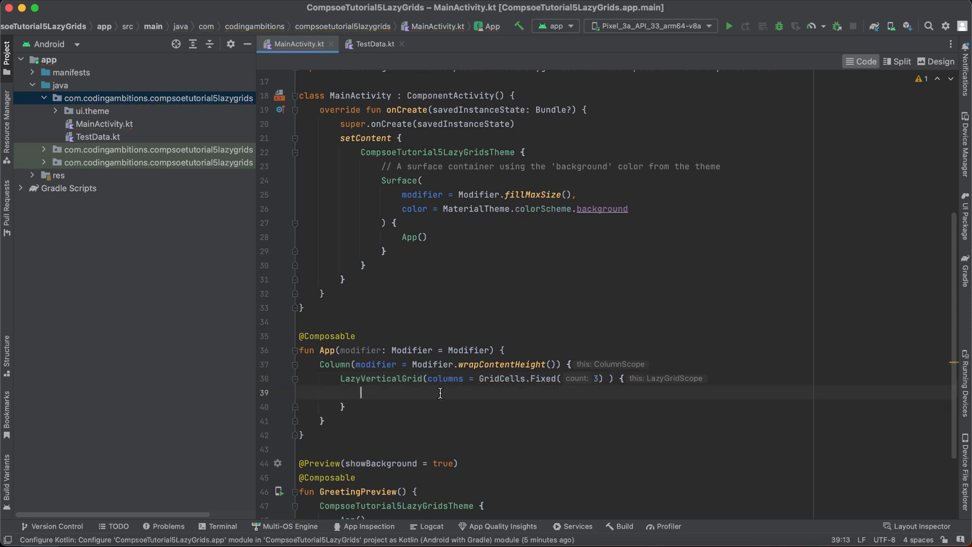
type("items(")
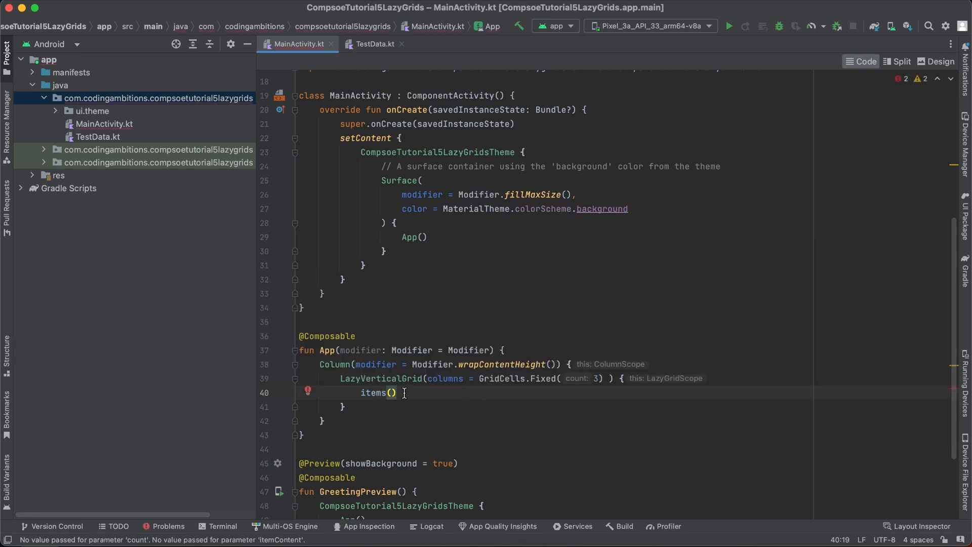
mouse_move(594, 396)
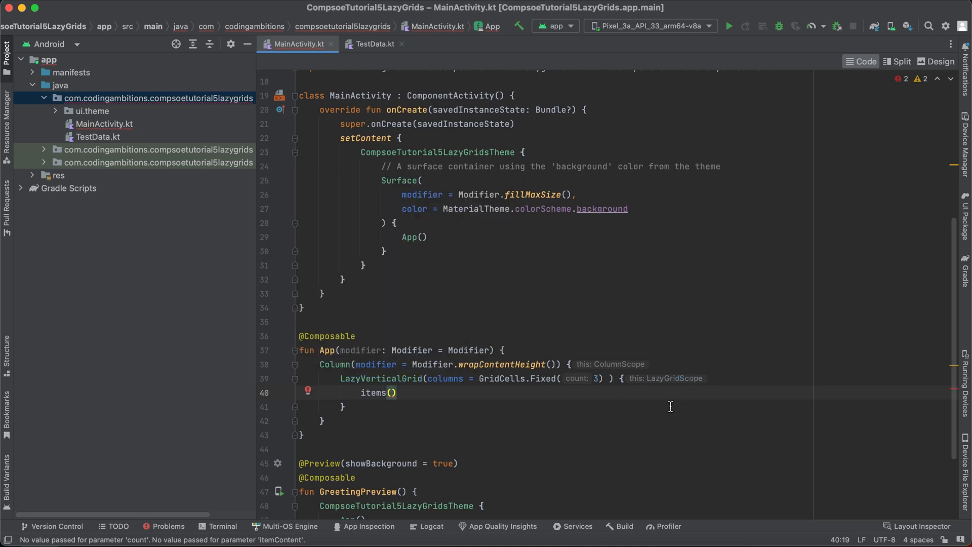
mouse_move(672, 434)
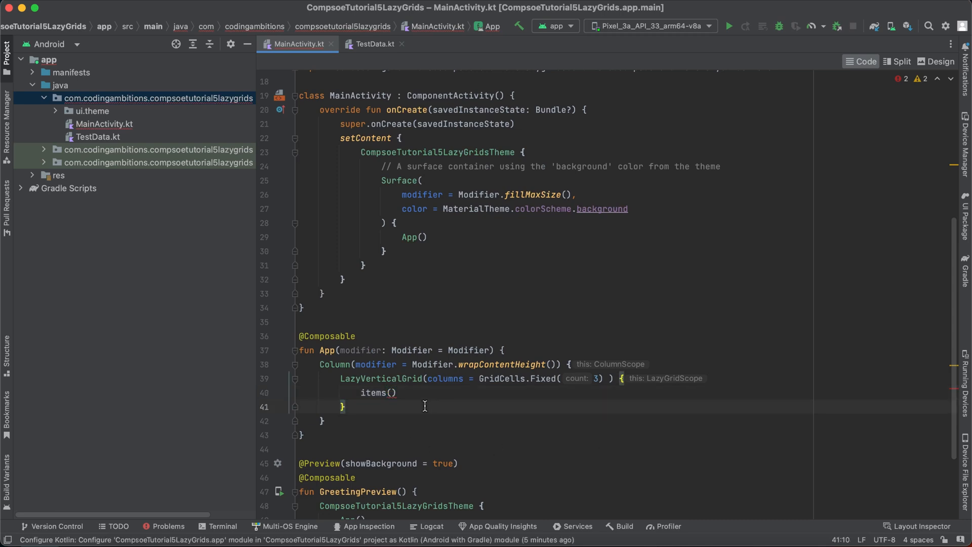
- In TestData.kt, change the random image range from (0..6) to (0..3)
type("TestD")
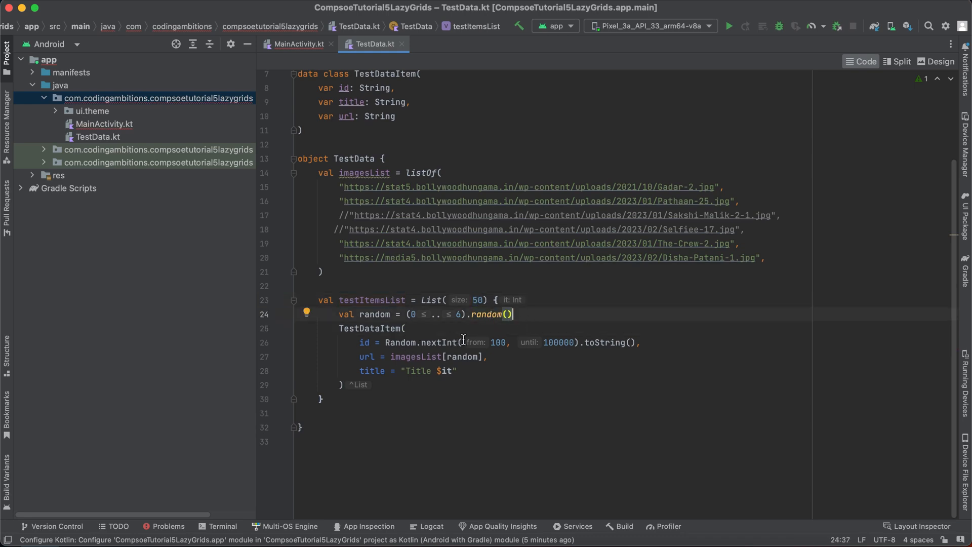
mouse_move(555, 401)
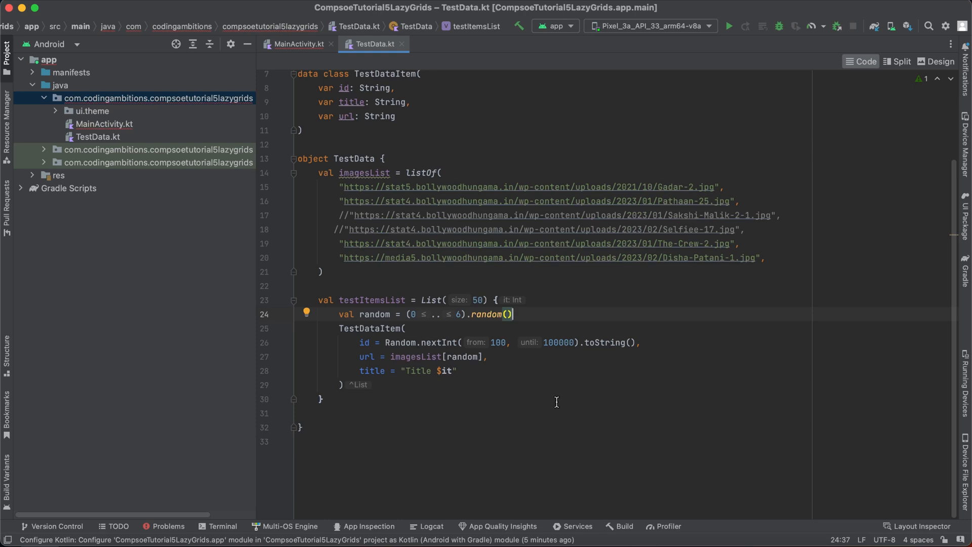
left_click(415, 232)
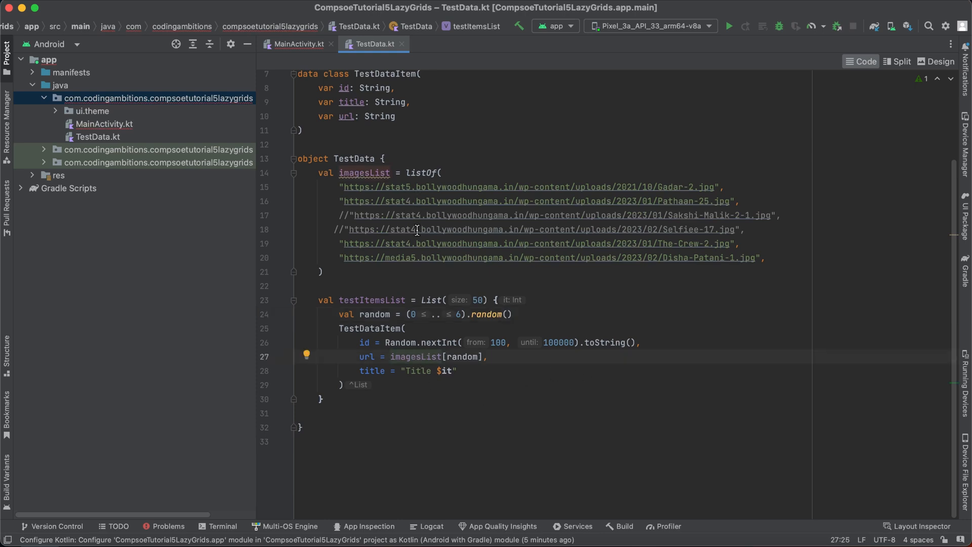
mouse_move(469, 314)
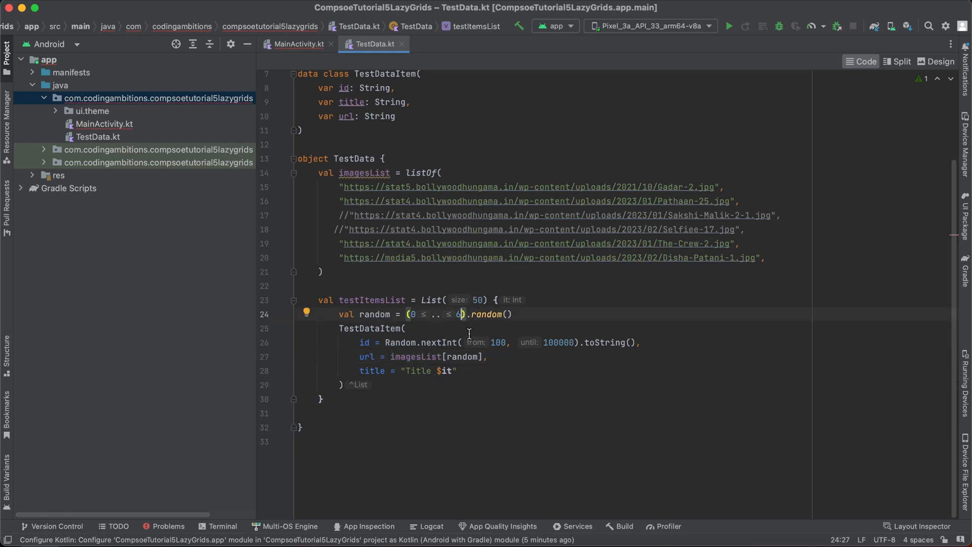
type("3")
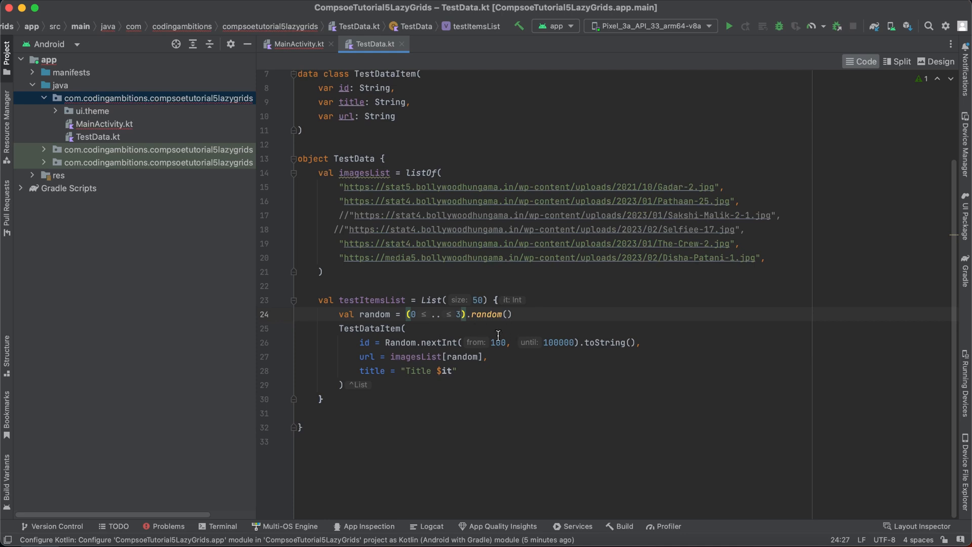
mouse_move(463, 244)
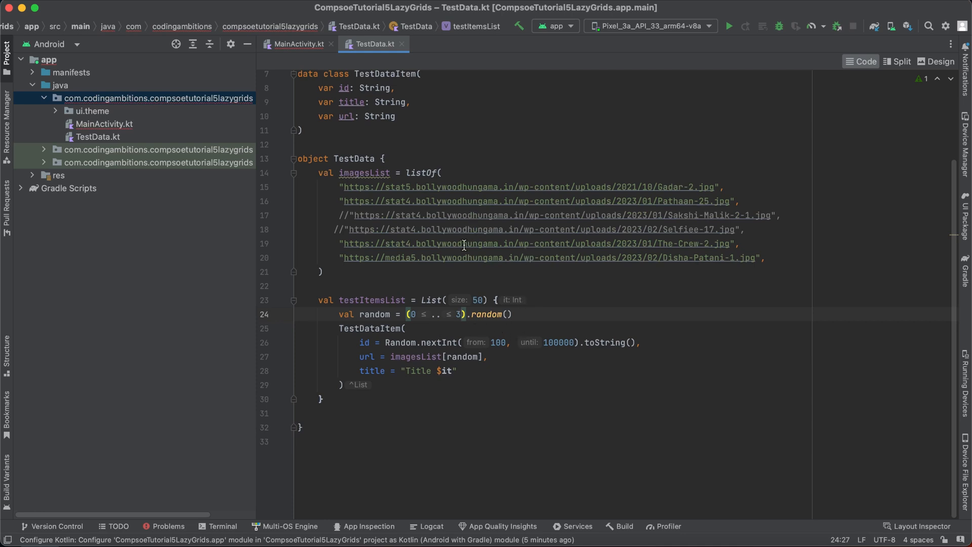
mouse_move(369, 66)
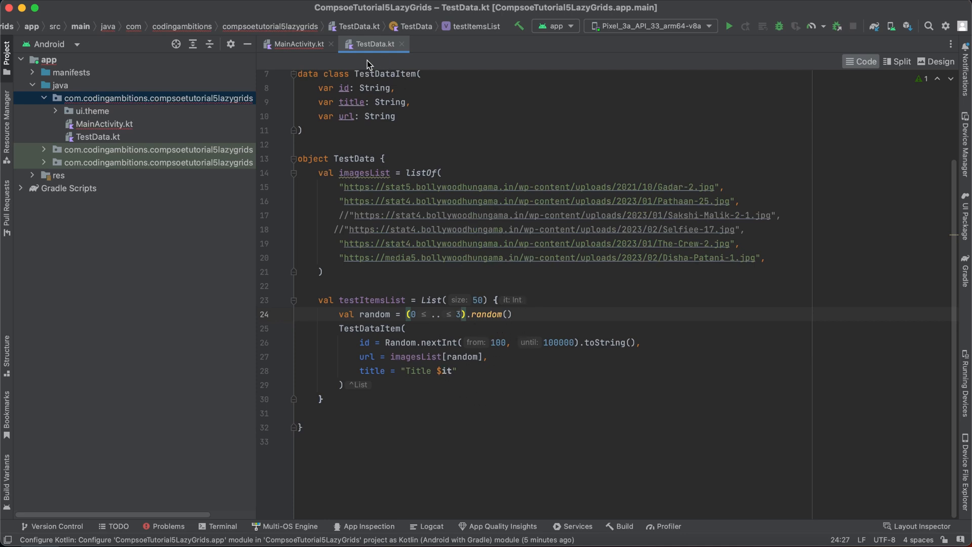
left_click(299, 44)
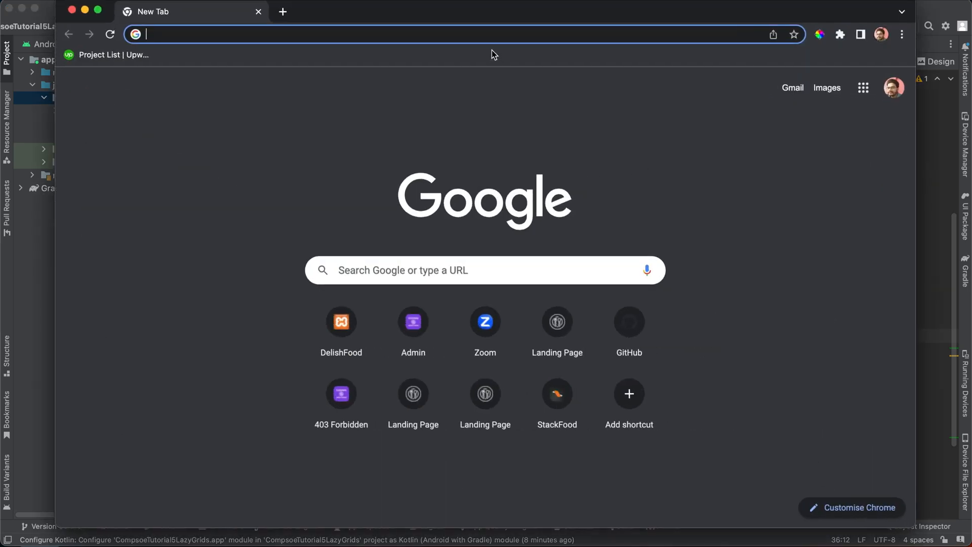
- Search 'coil compose' and select the coil-compose implementation line in Coil's docs
type("coil compose")
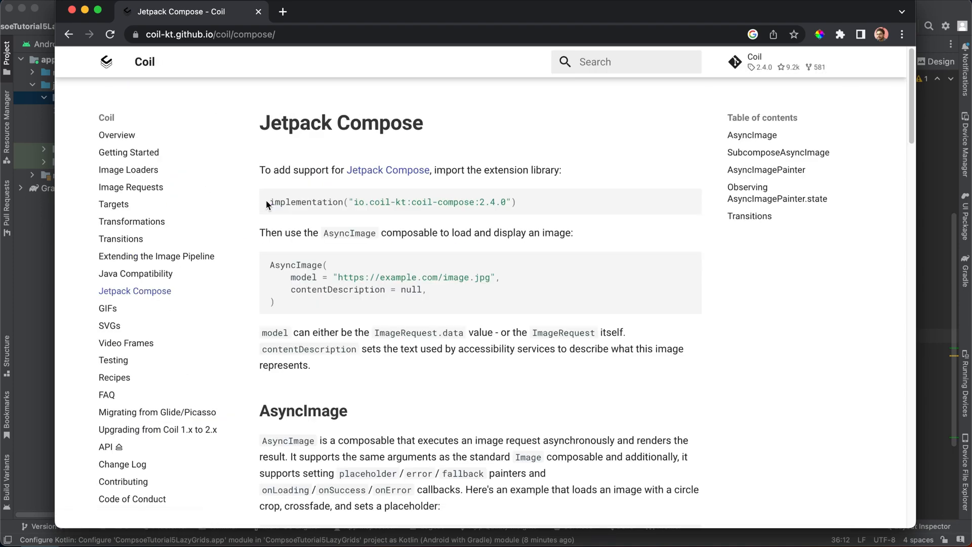
triple_click(390, 202)
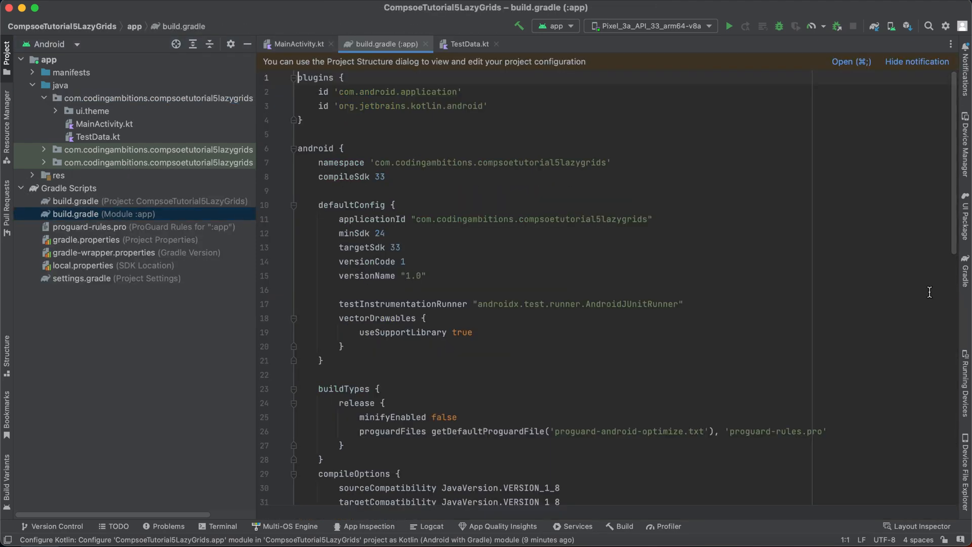
- Sync Gradle after adding the coil-compose 2.4.0 dependency to build.gradle
scroll("down", 3)
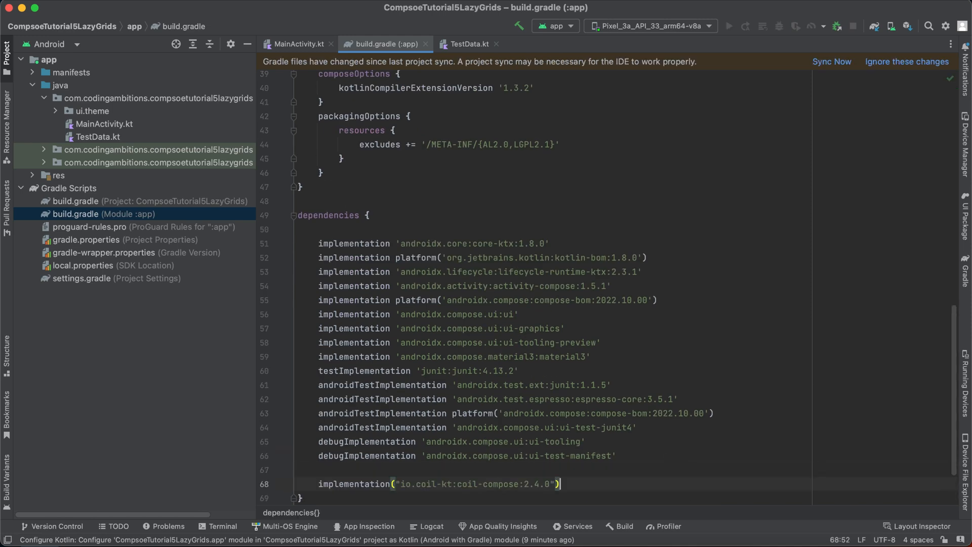
left_click(832, 61)
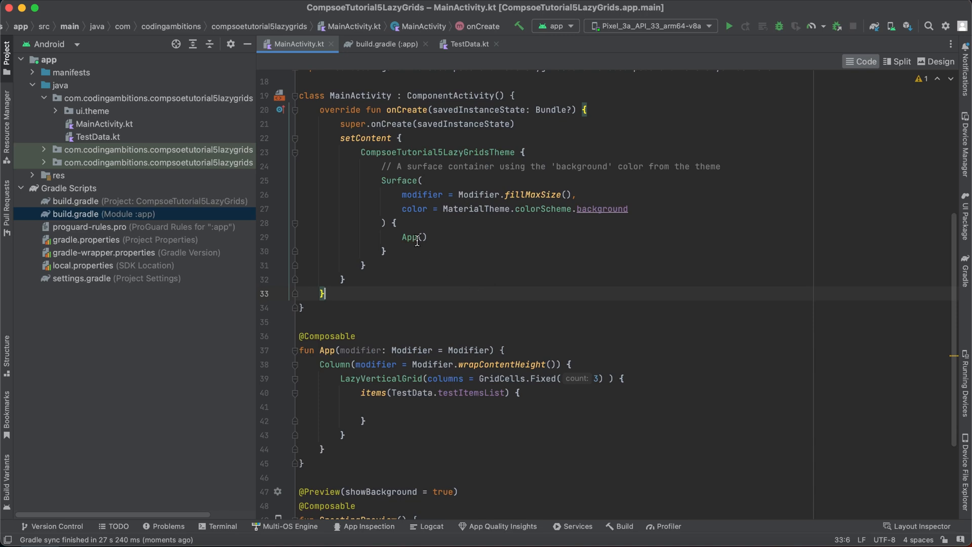
- Render each grid item as AsyncImage(model = image.url, contentDescription = "")
type("s")
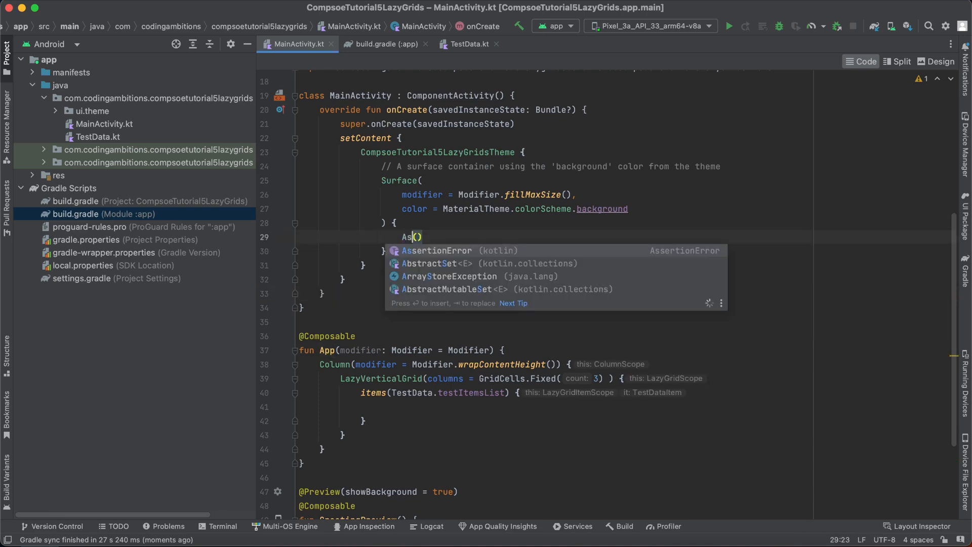
type("pp")
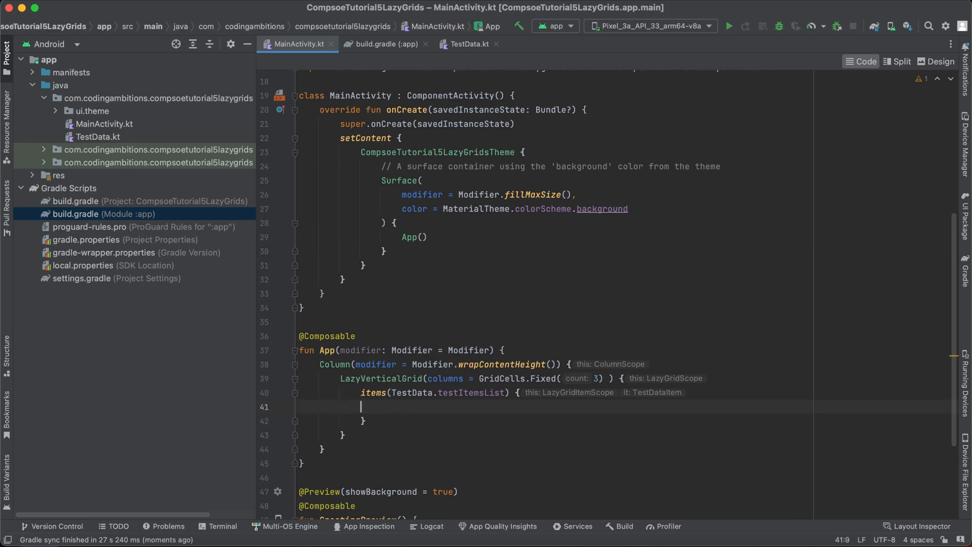
type("AsynIm")
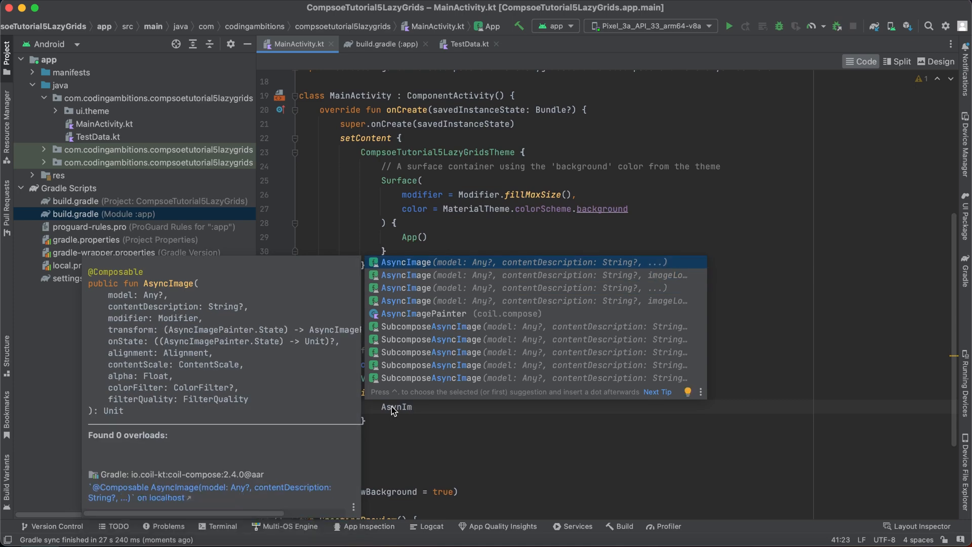
key("Escape")
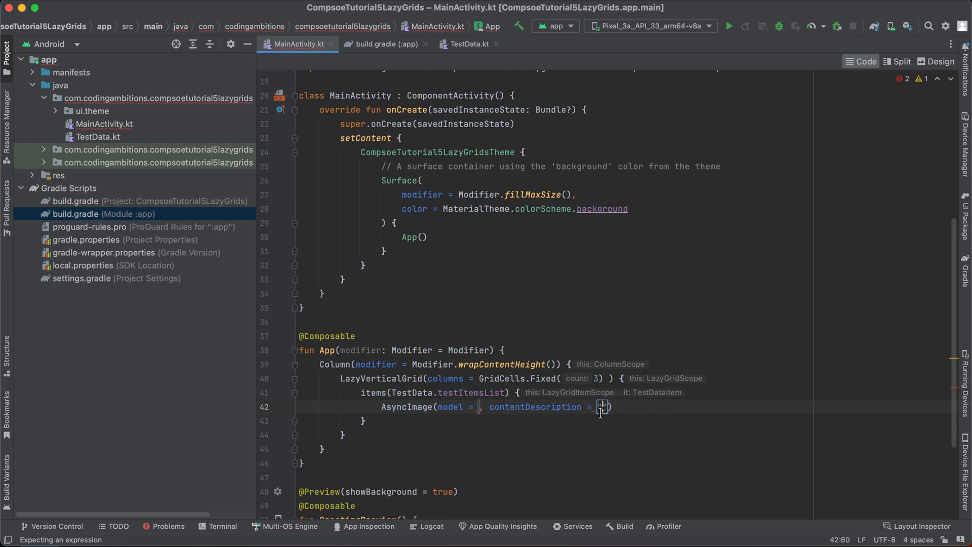
type("\"")
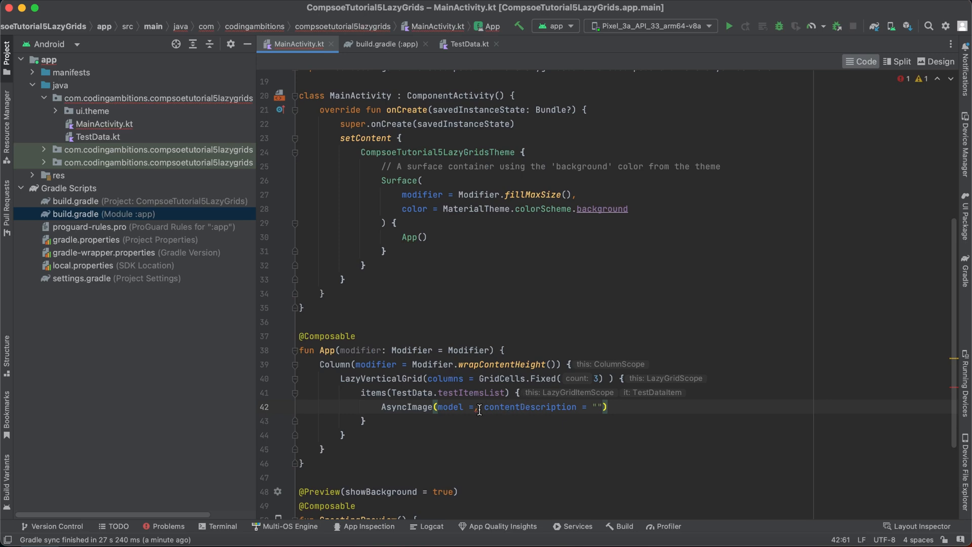
type("ite")
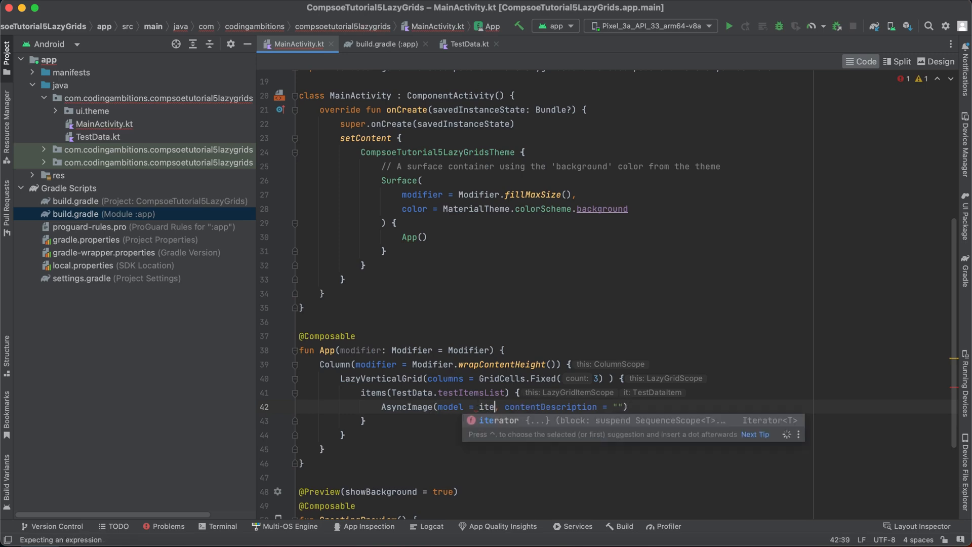
key("Backspace")
type(".url")
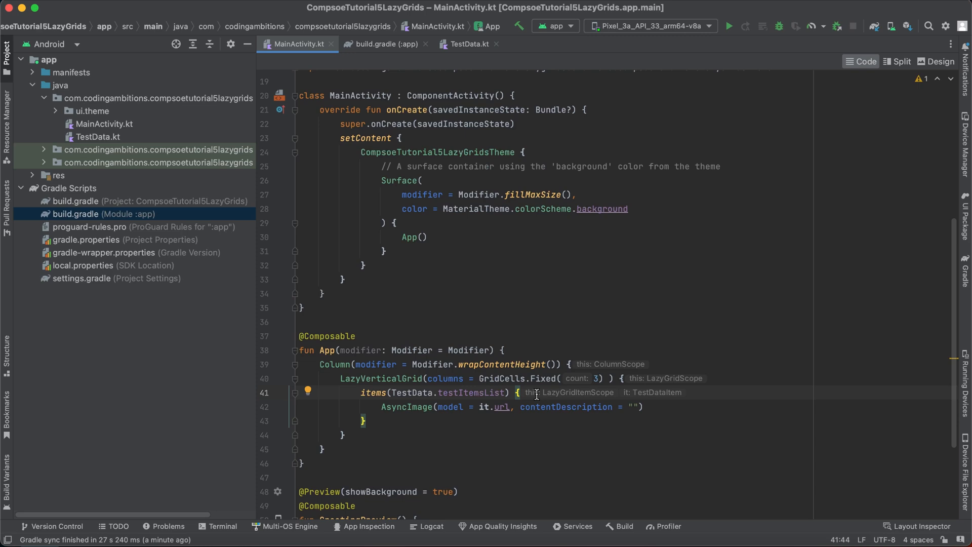
type("image ->")
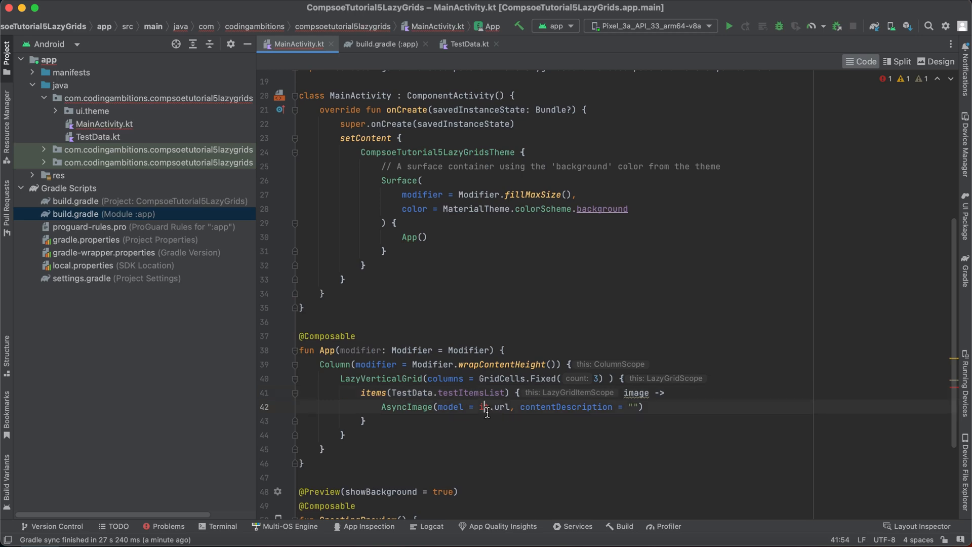
type("image")
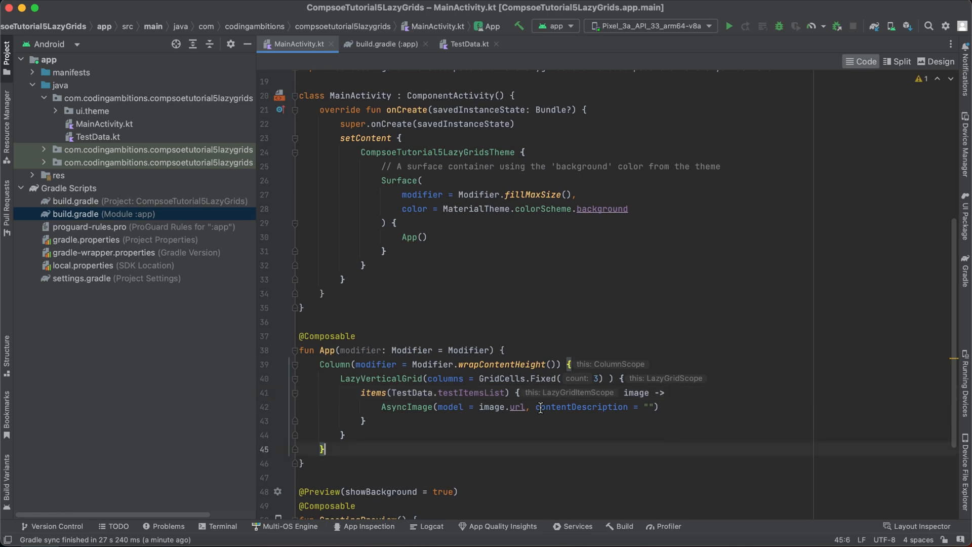
- Pass the modifier parameter to the Column and run the app on the Pixel 3a emulator
left_click(511, 349)
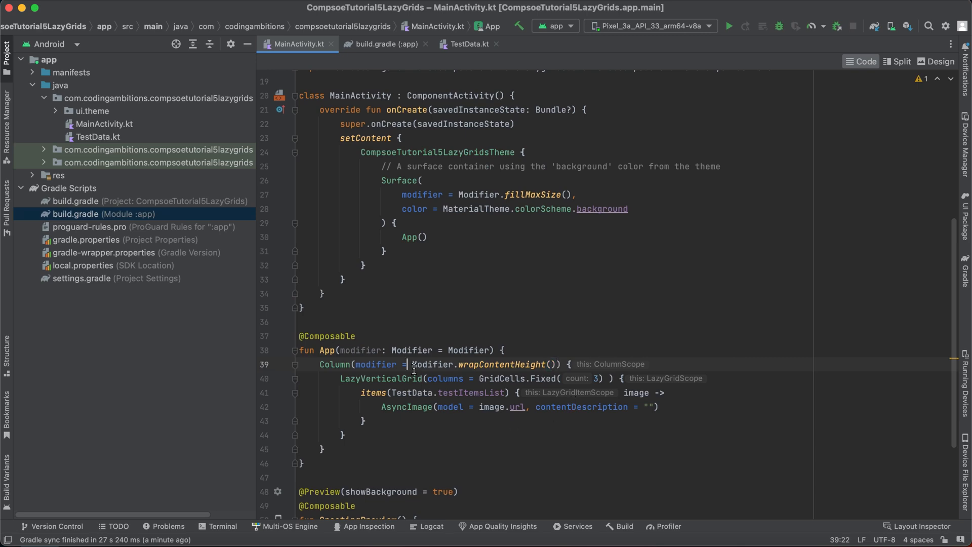
double_click(360, 350)
type(" modifier")
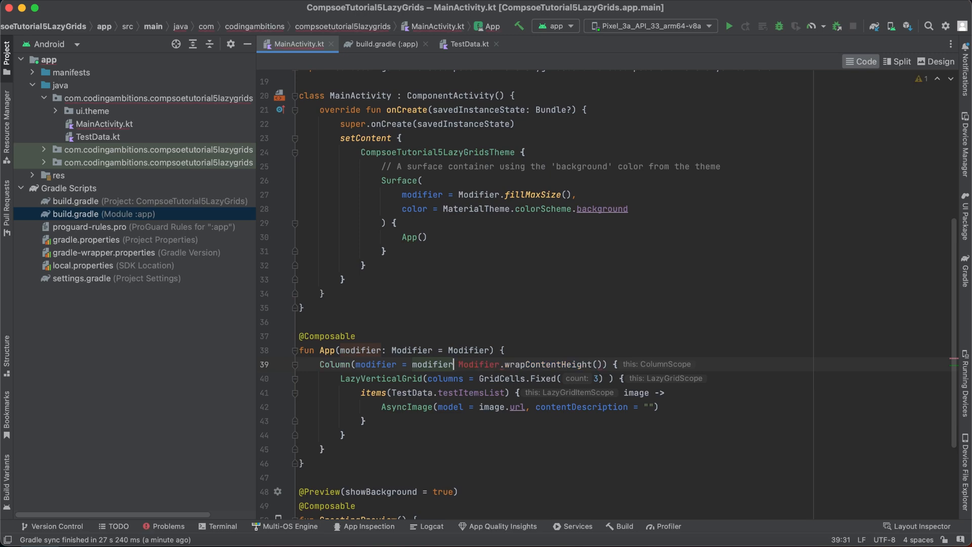
type(".")
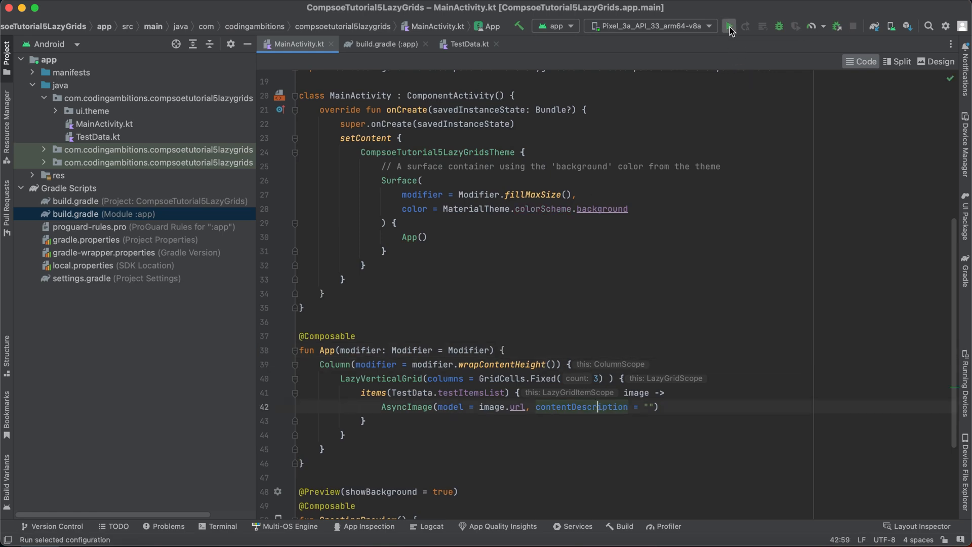
left_click(730, 26)
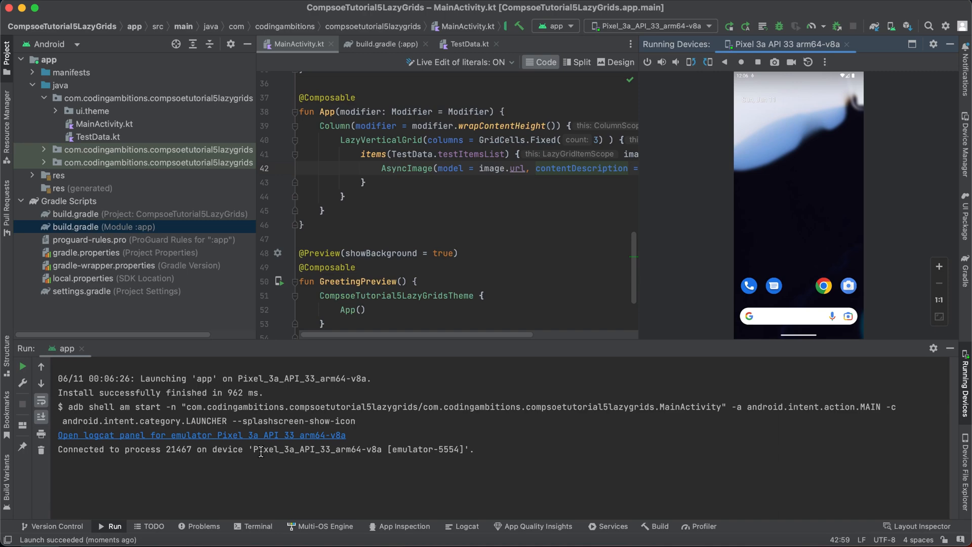
- Show Logcat and highlight INTERNET in the FATAL EXCEPTION SecurityException message
left_click(467, 526)
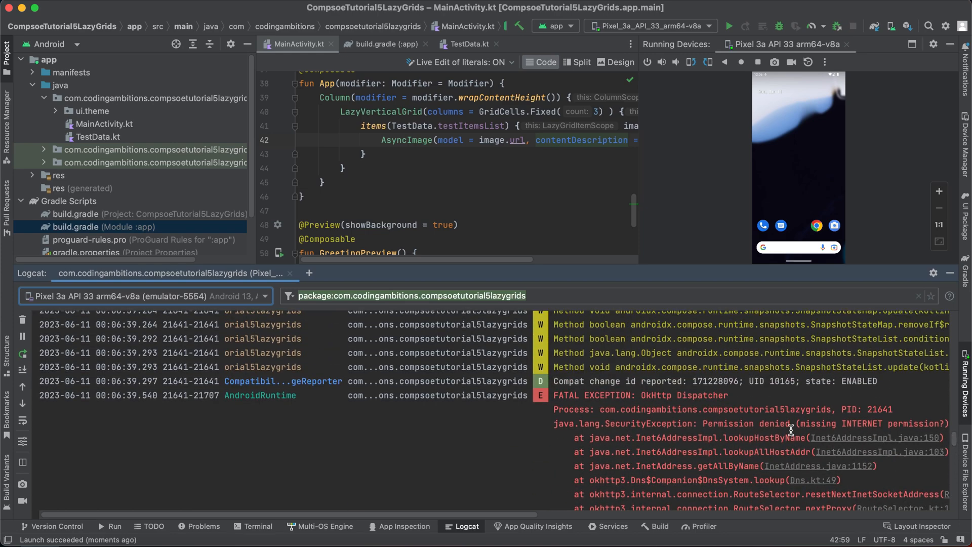
double_click(865, 424)
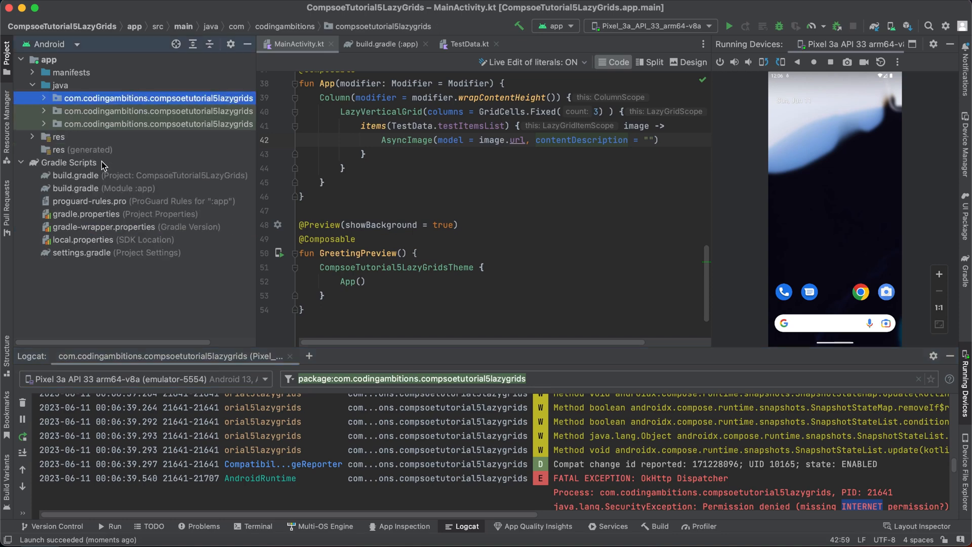
- Declare android.permission.INTERNET in AndroidManifest.xml and rerun the app
left_click(32, 72)
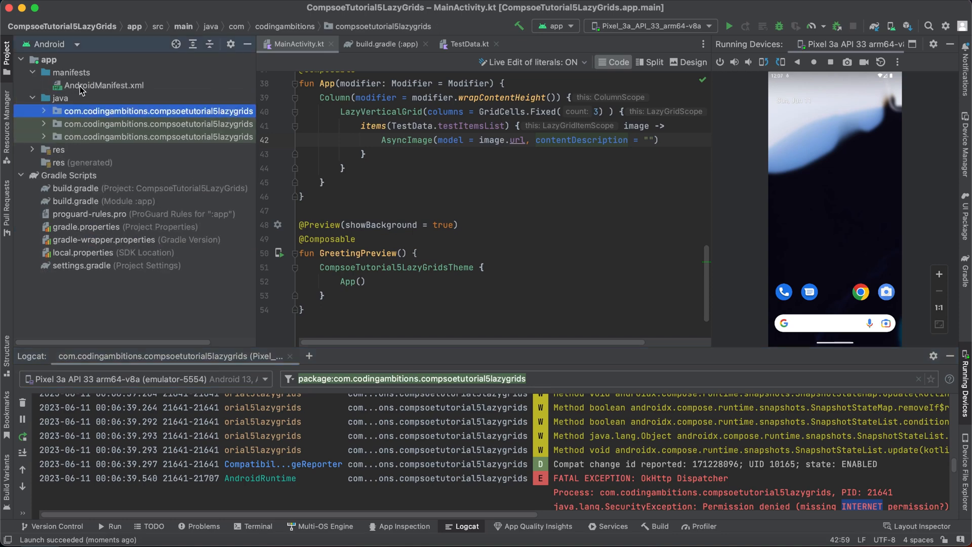
double_click(103, 86)
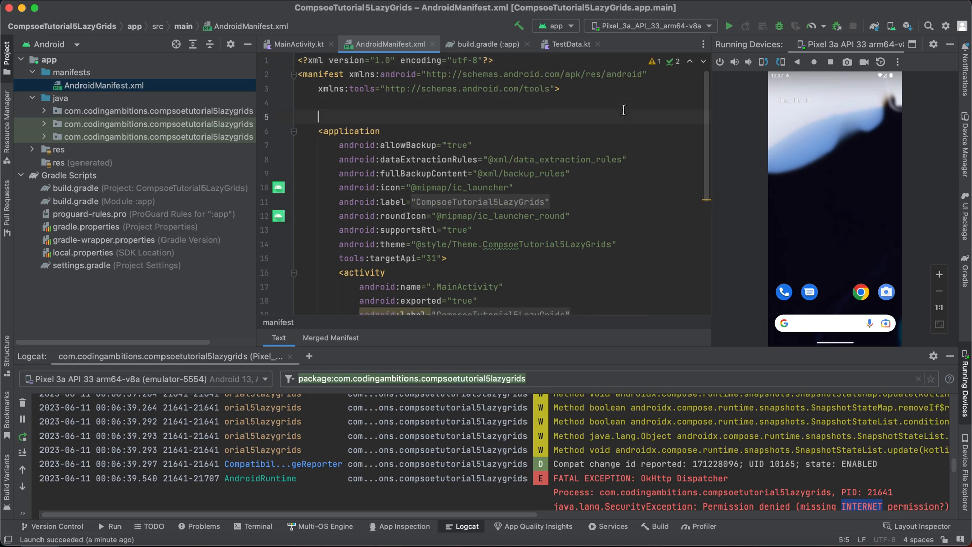
type("M<")
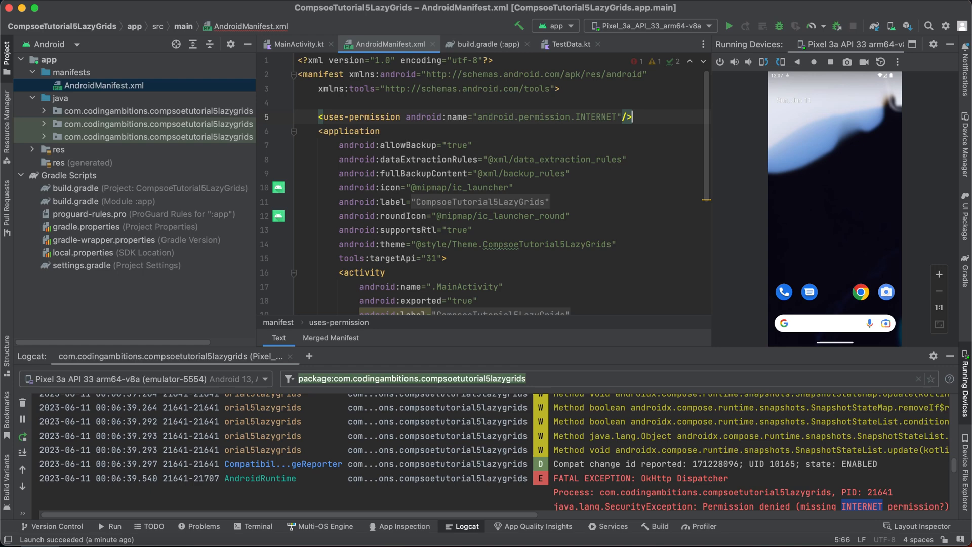
left_click(729, 26)
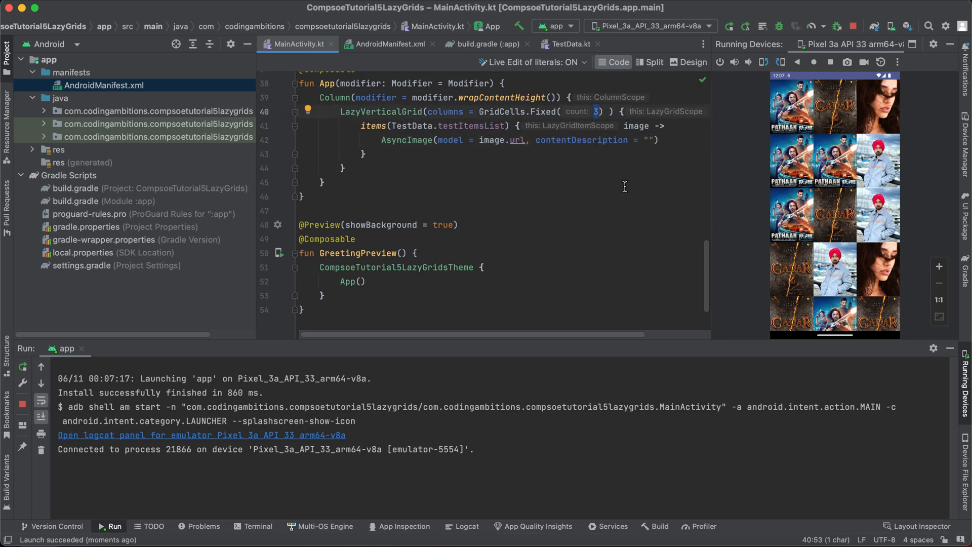
- Replace GridCells.Fixed(3) with GridCells.Adaptive(minSize = 200.dp)
double_click(543, 111)
type("Adaptiv")
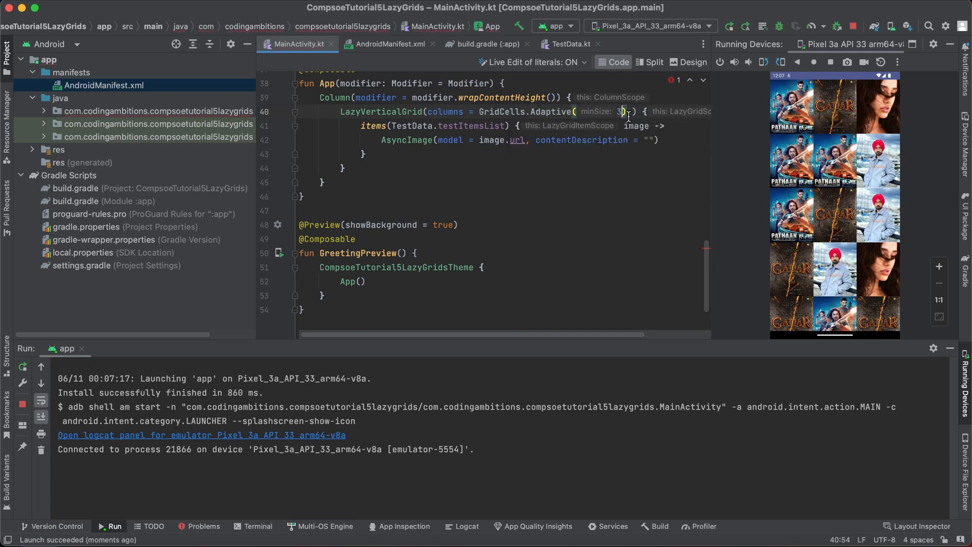
type("minSize =")
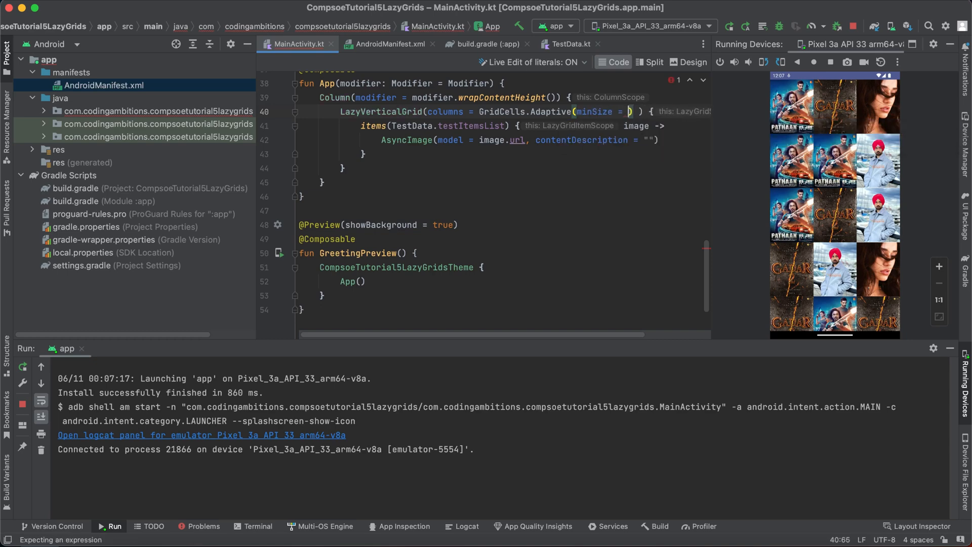
type("200.dp")
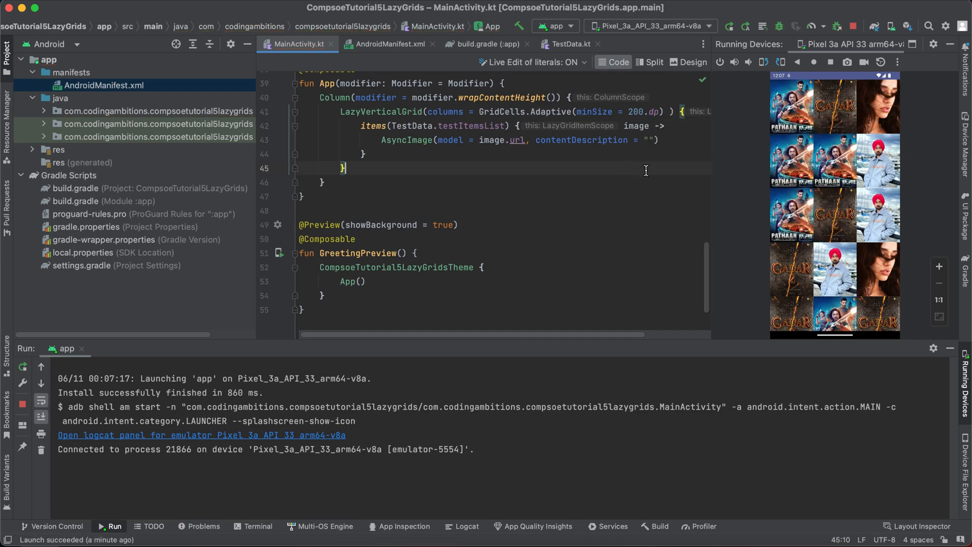
mouse_move(656, 111)
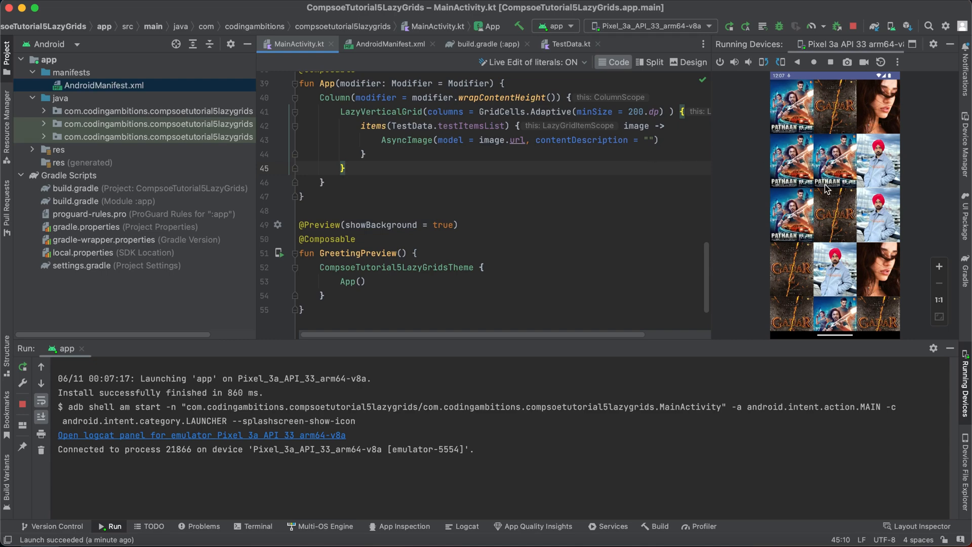
mouse_move(868, 175)
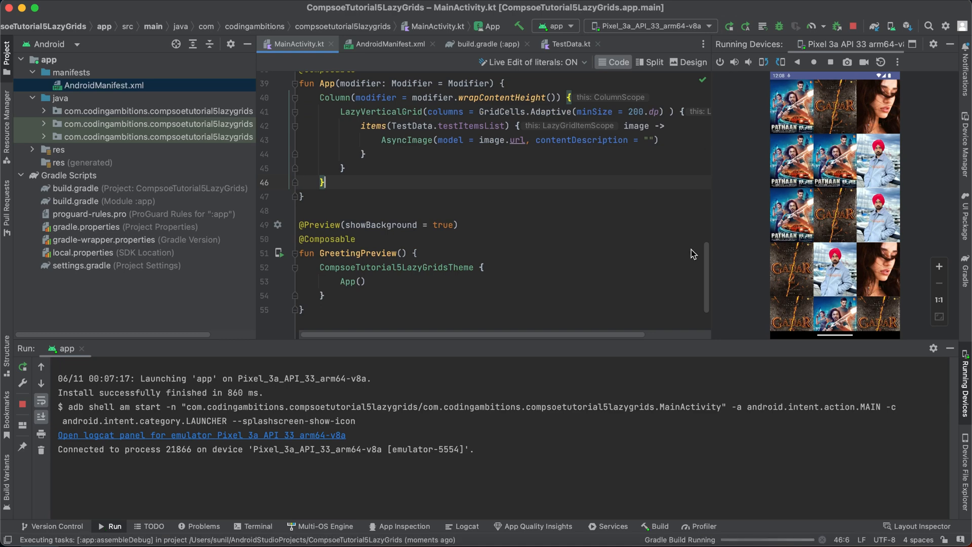
- Relaunch the app, then rerun it with GridCells.Adaptive minSize set to 70.dp
left_click(729, 25)
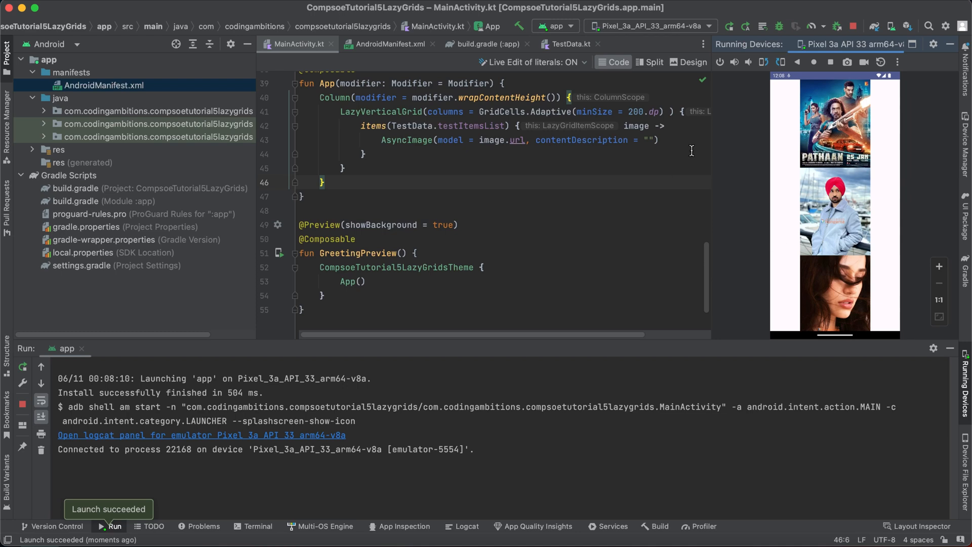
mouse_move(859, 208)
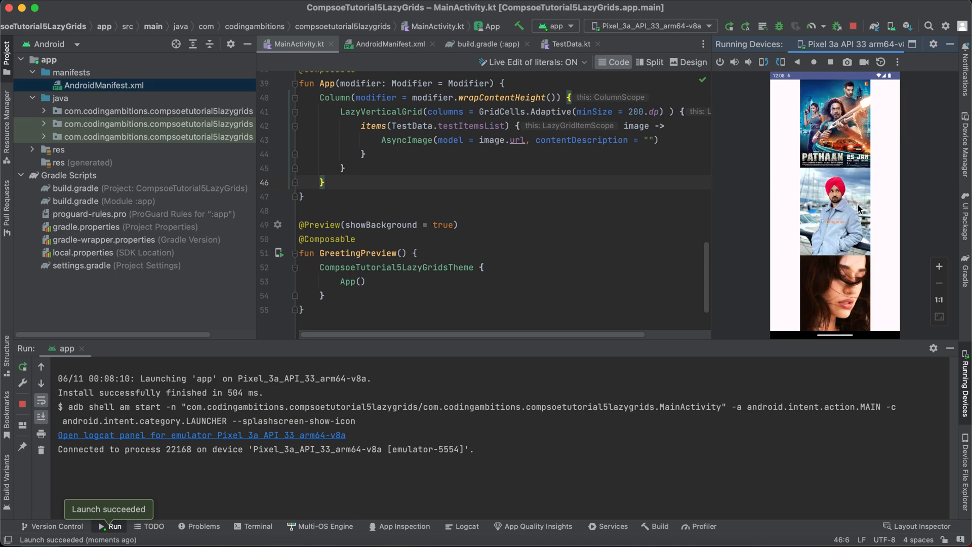
mouse_move(633, 130)
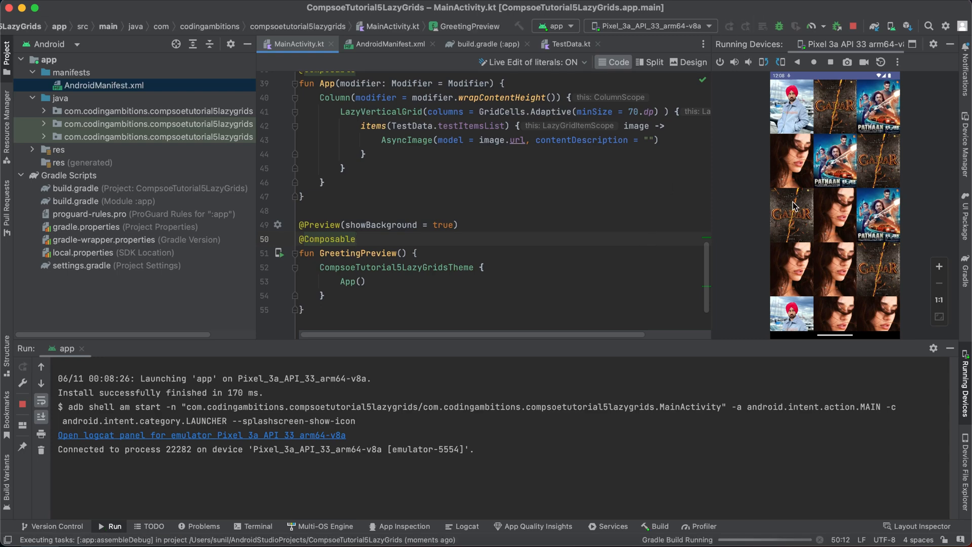
left_click(729, 26)
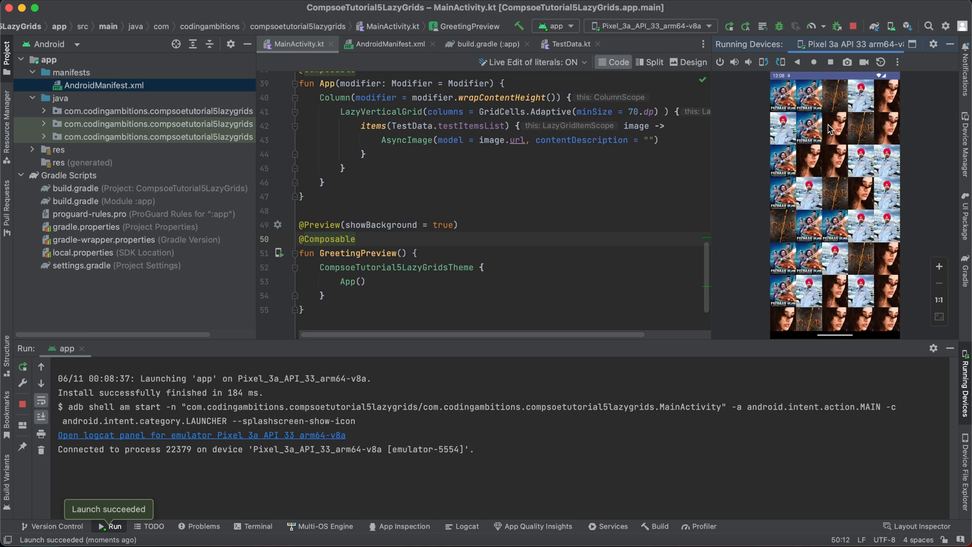
mouse_move(881, 294)
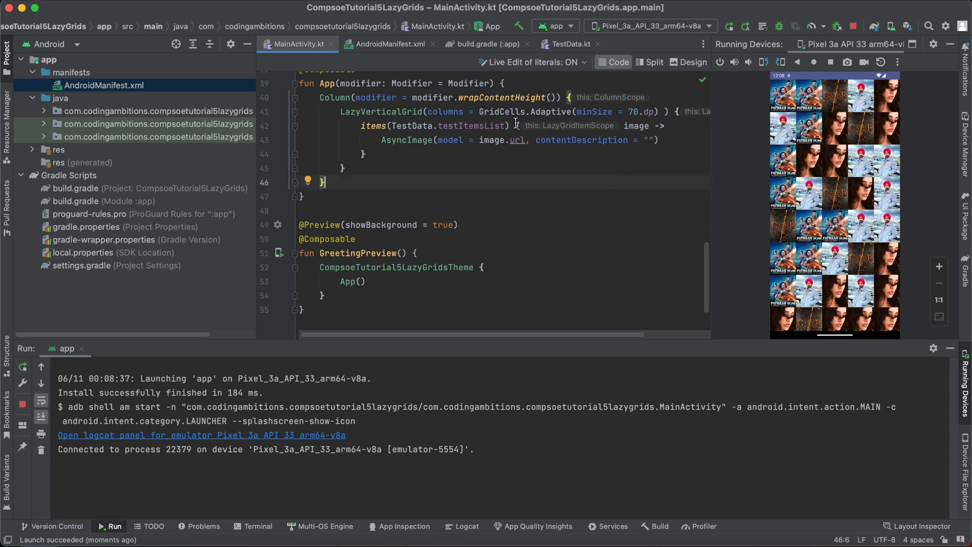
mouse_move(557, 111)
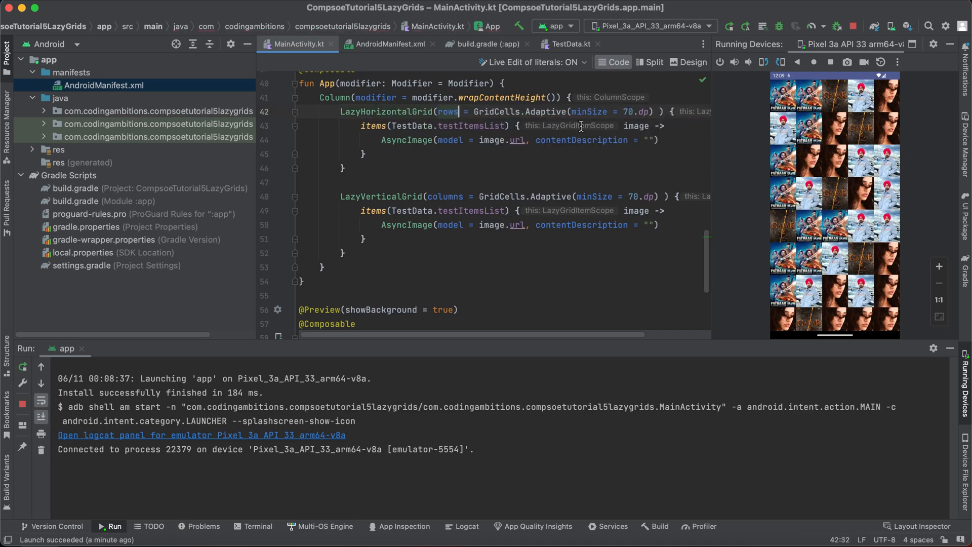
- Replace the duplicated grid's cell sizing with rows = GridCells.Fixed(3) for LazyHorizontalGrid
double_click(545, 112)
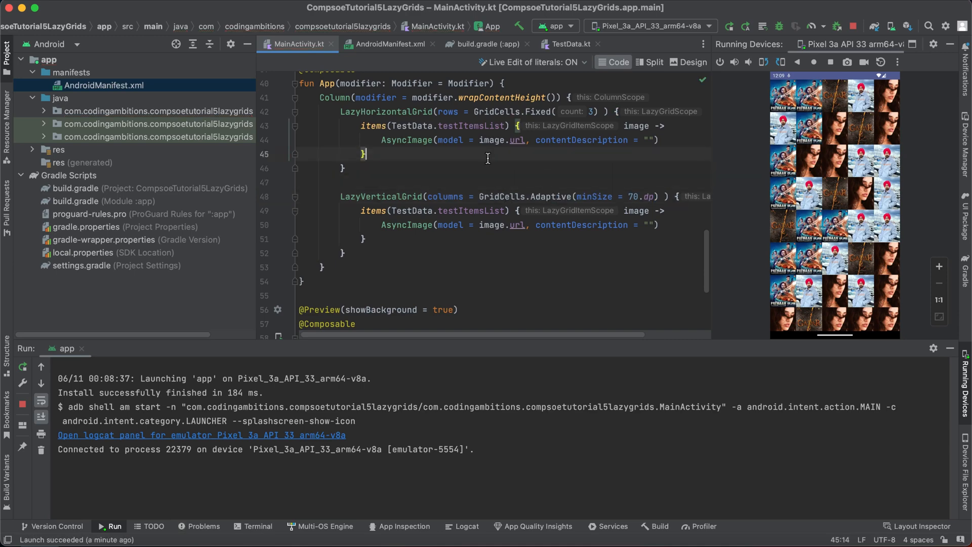
mouse_move(533, 162)
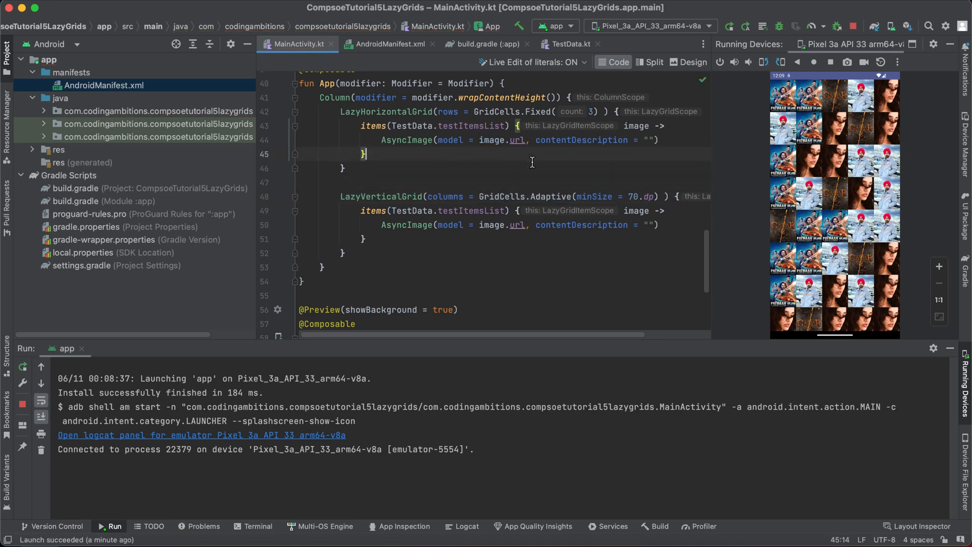
- Insert Spacer(modifier = Modifier.height(20.dp)) between the grids and relaunch the app
type("Spacer(modifier =")
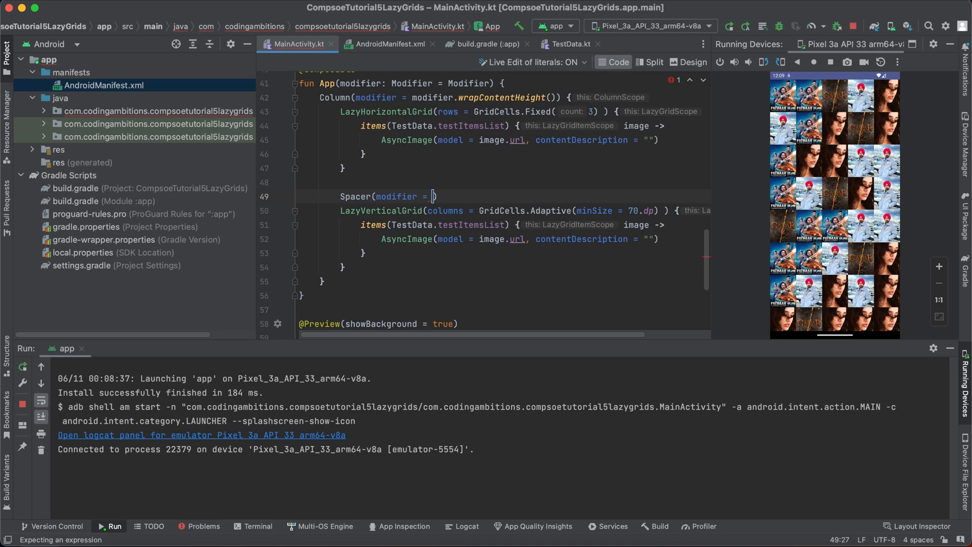
type("Modifier.he")
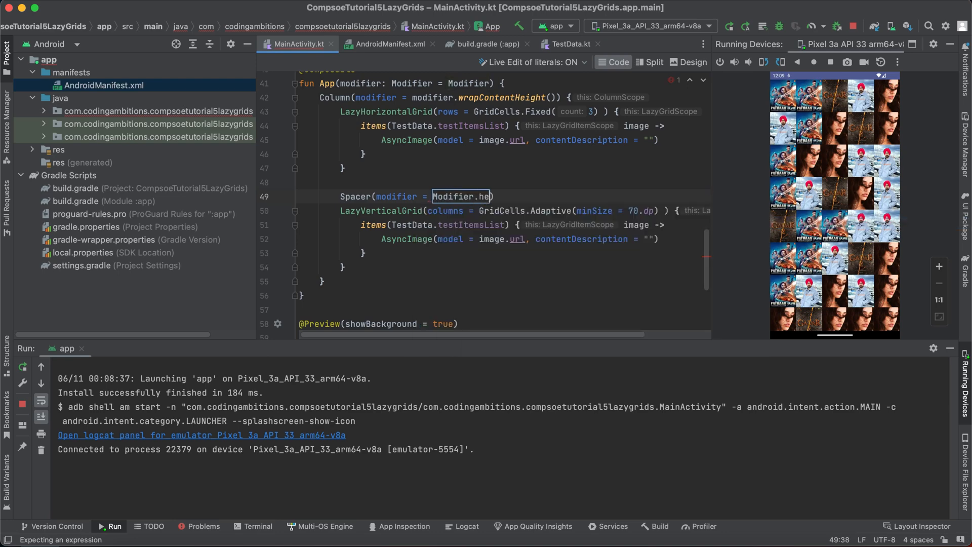
type("ight()")
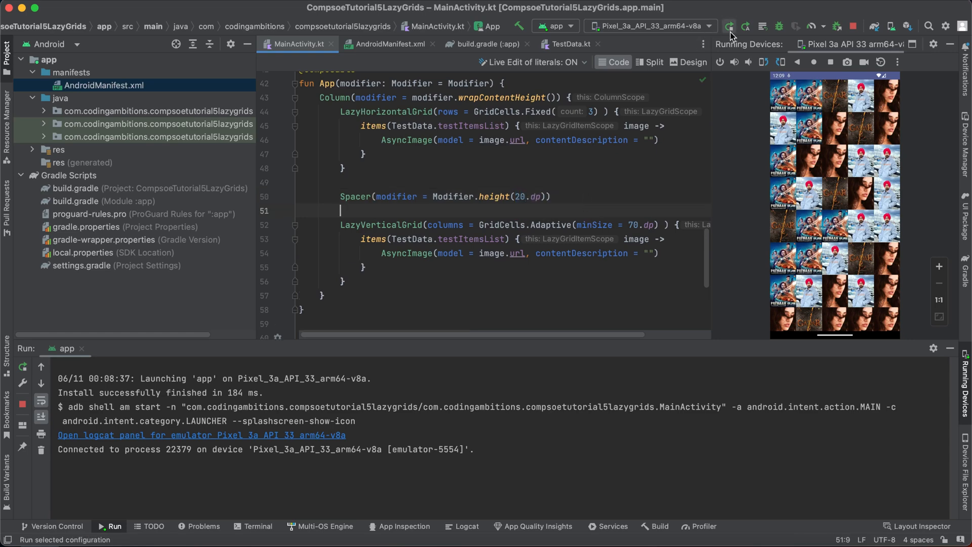
left_click(729, 26)
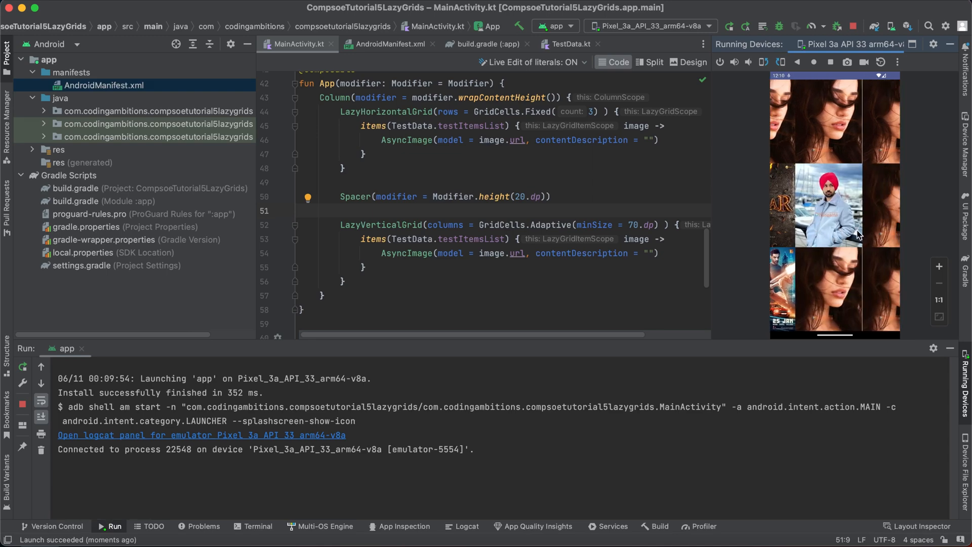
- Give LazyHorizontalGrid modifier = Modifier.height(200.dp) as its first argument
scroll("down", 3)
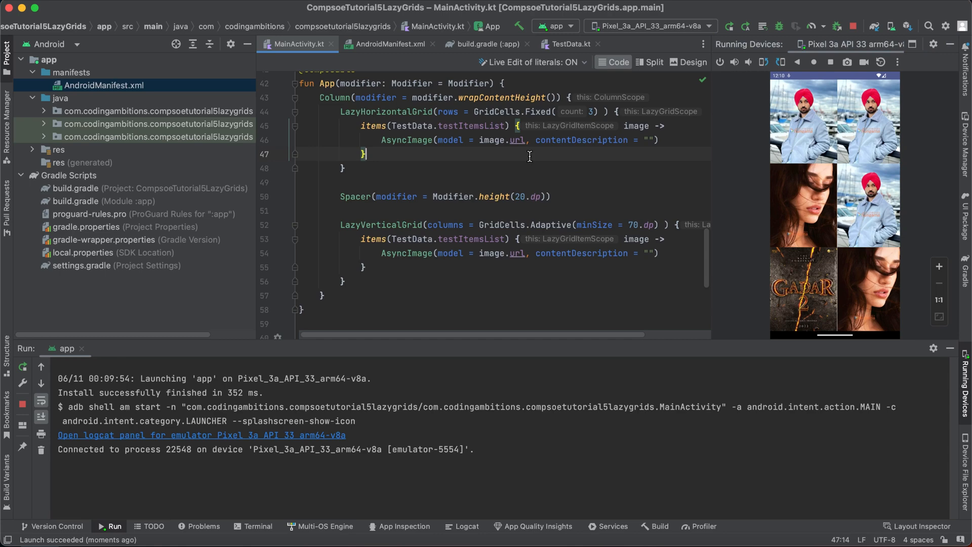
mouse_move(448, 114)
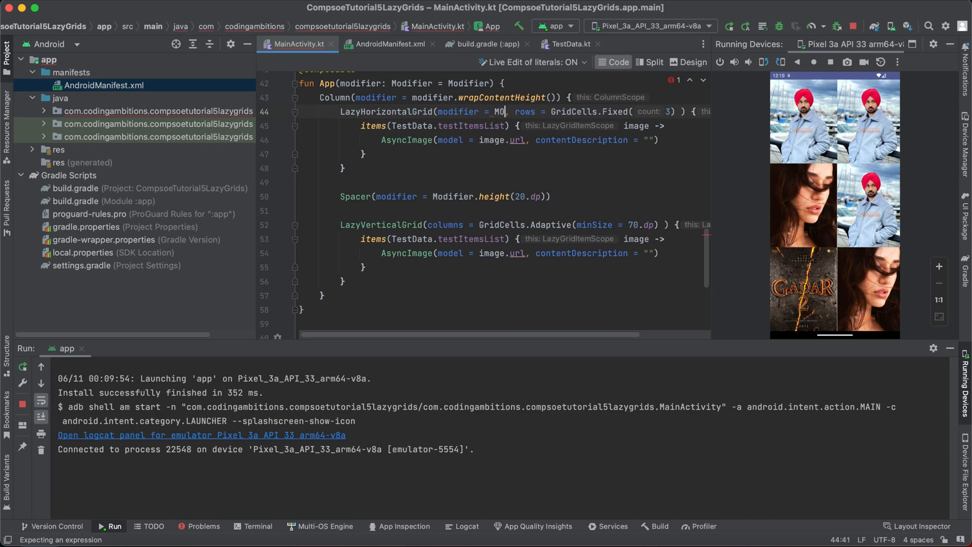
type("difier.he")
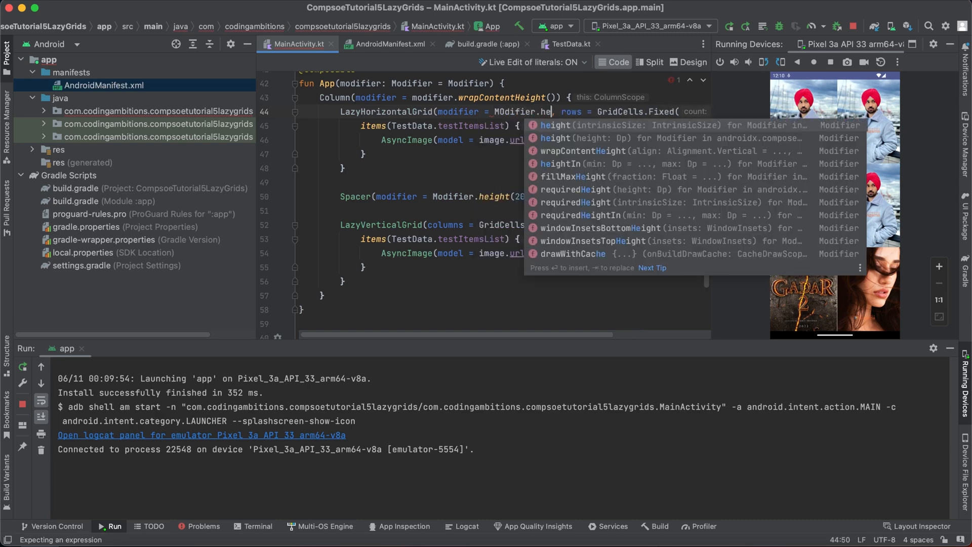
key("Escape")
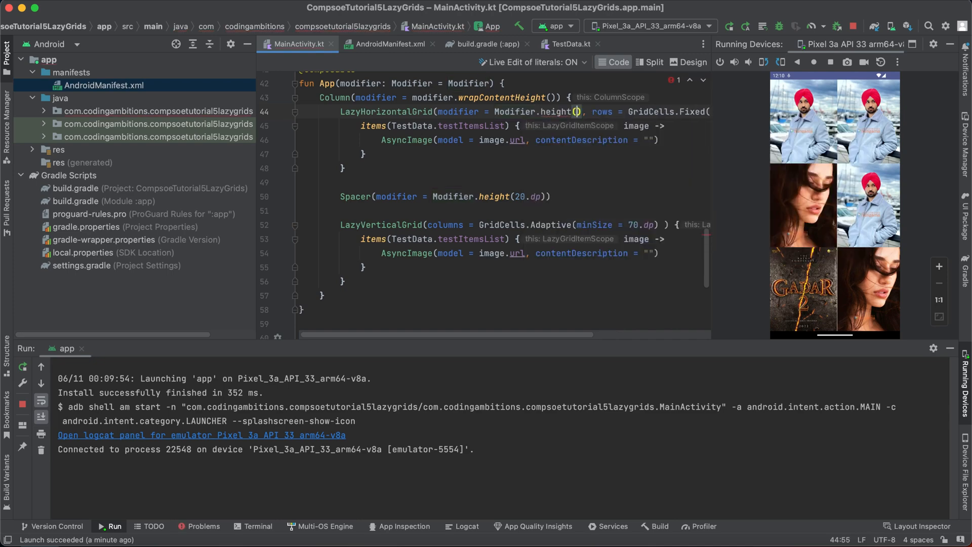
type("200.dp")
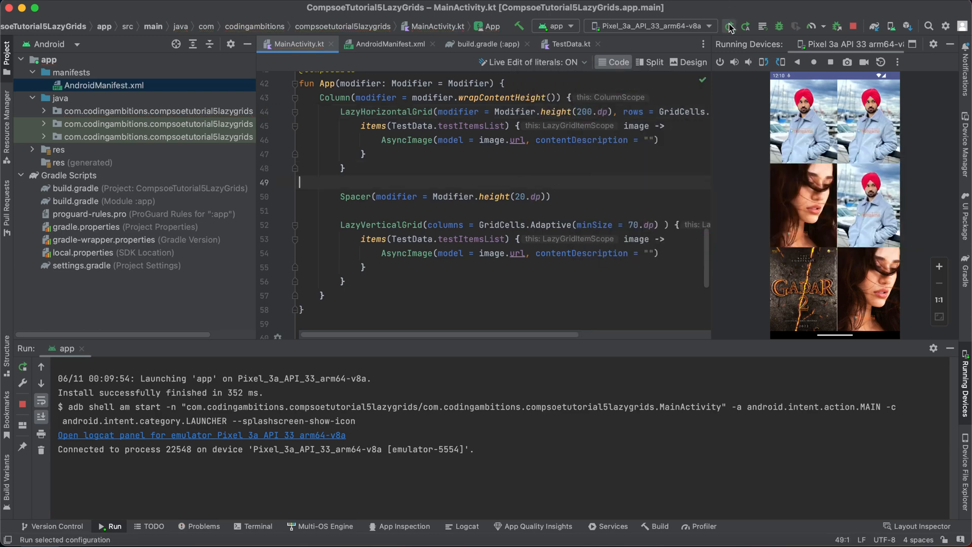
- Run 'app' on the emulator, then scroll left and up to review MainActivity
left_click(729, 26)
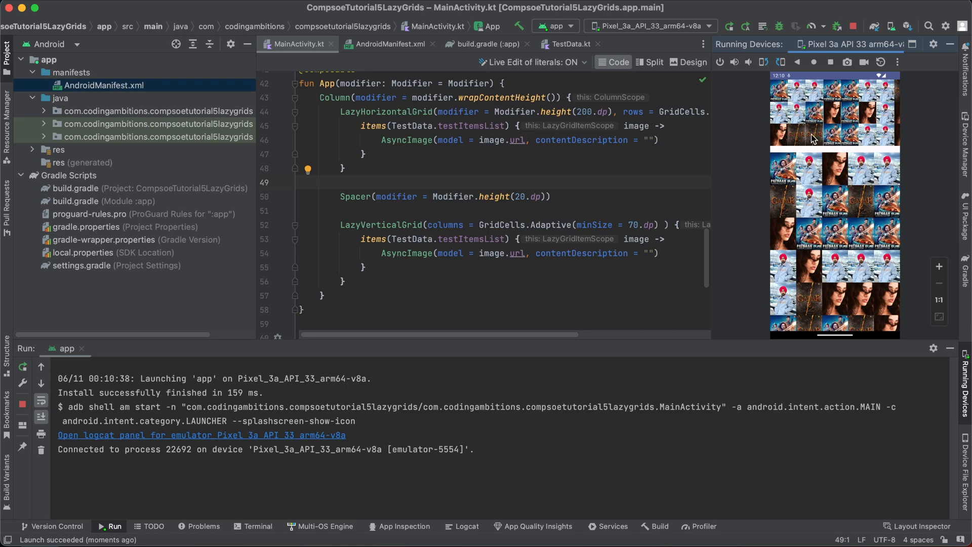
mouse_move(783, 96)
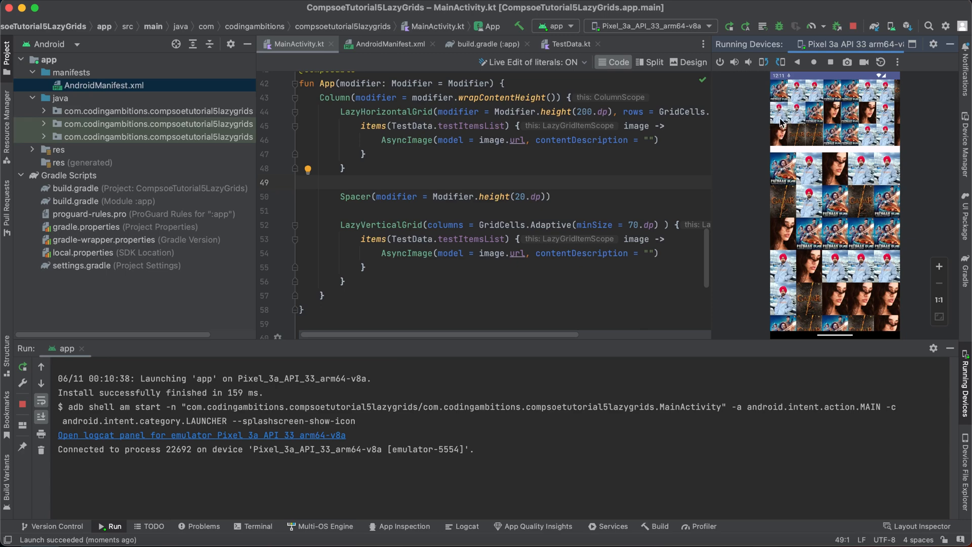
mouse_move(862, 128)
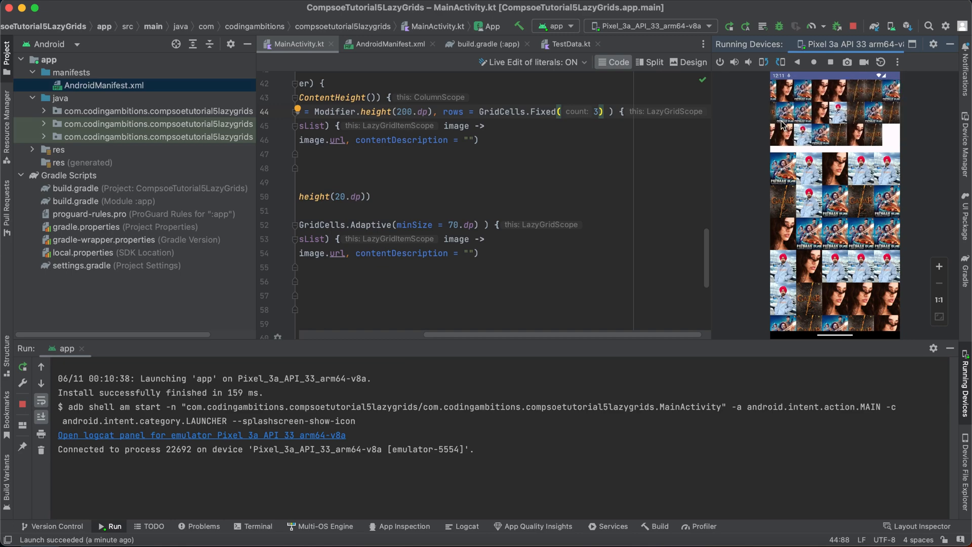
mouse_move(781, 126)
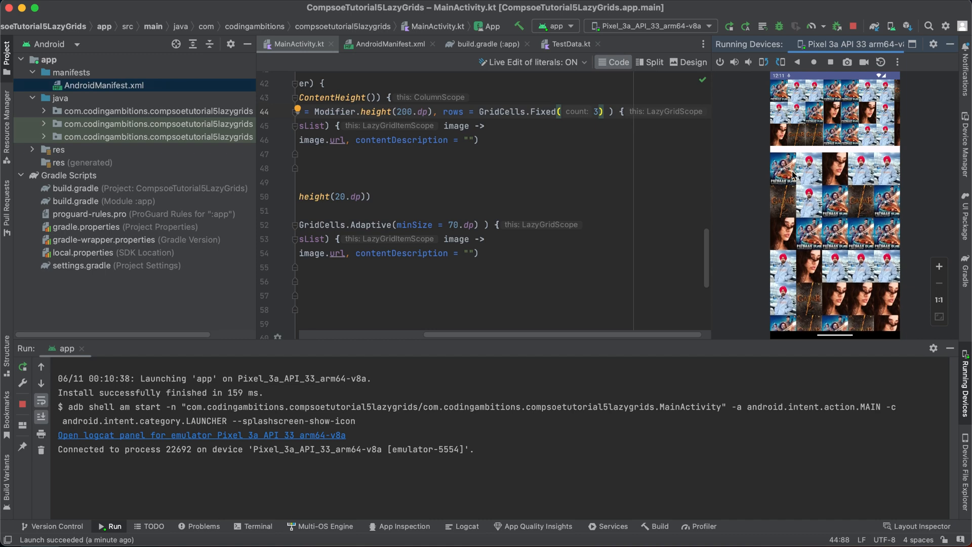
mouse_move(729, 213)
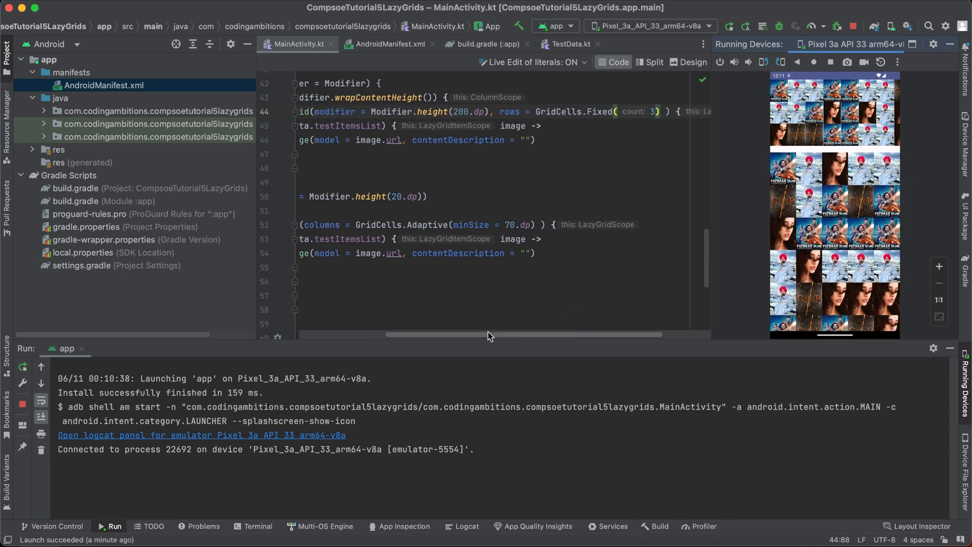
scroll("left", 3)
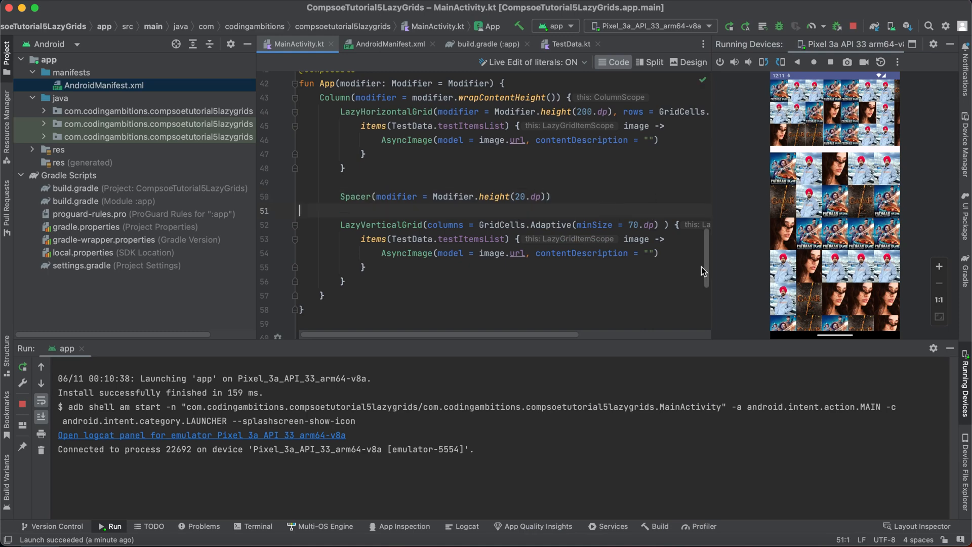
scroll("up", 3)
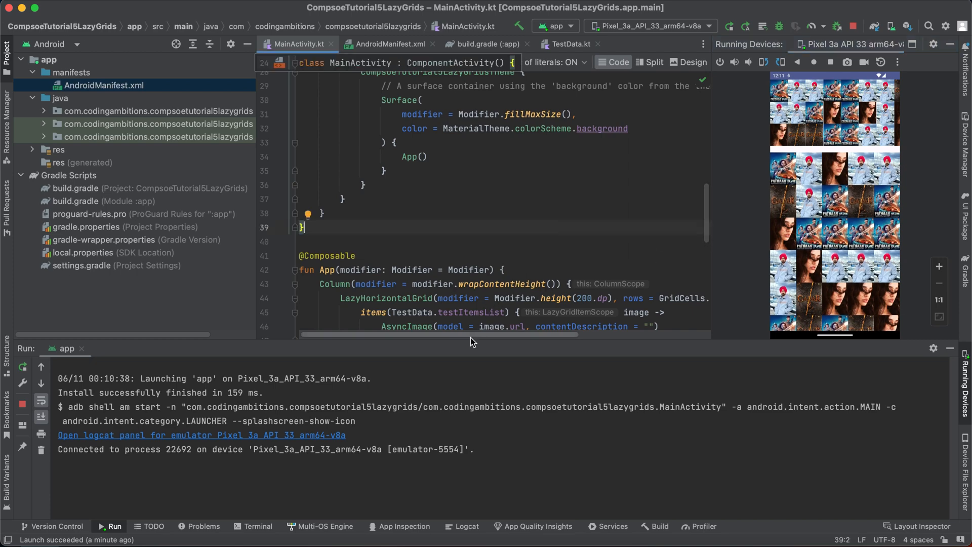
left_click(521, 268)
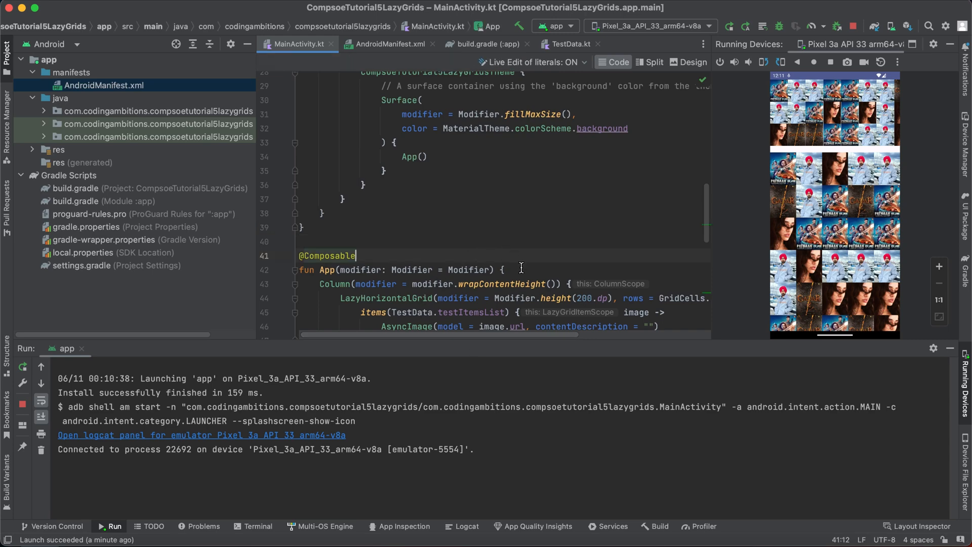